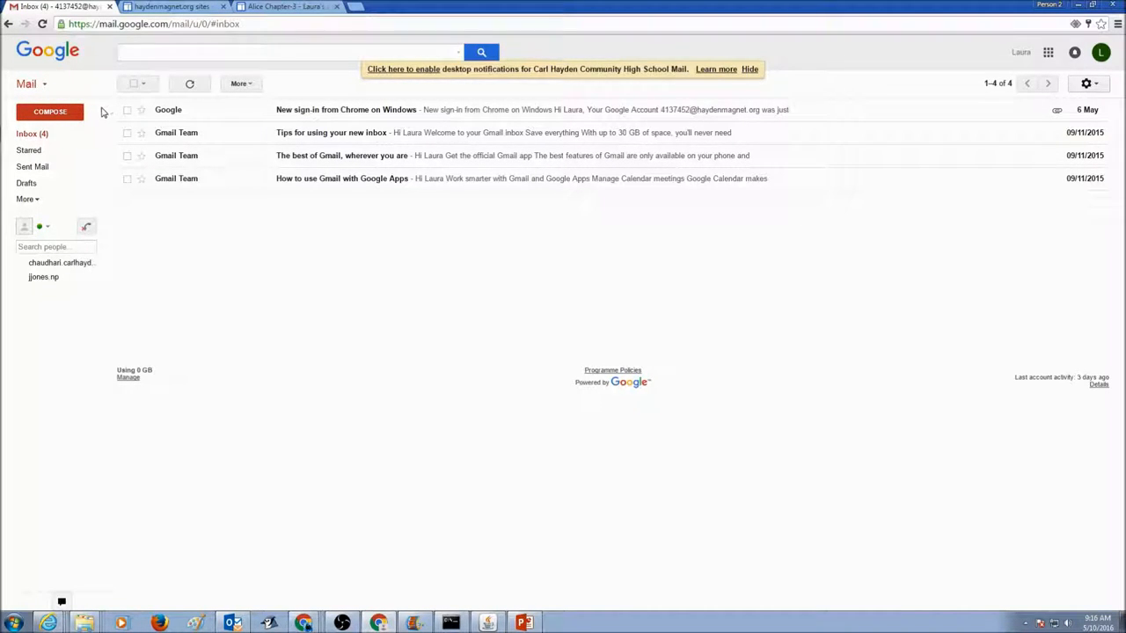
{"action": "mouse_move", "coordinate": [855, 243]}
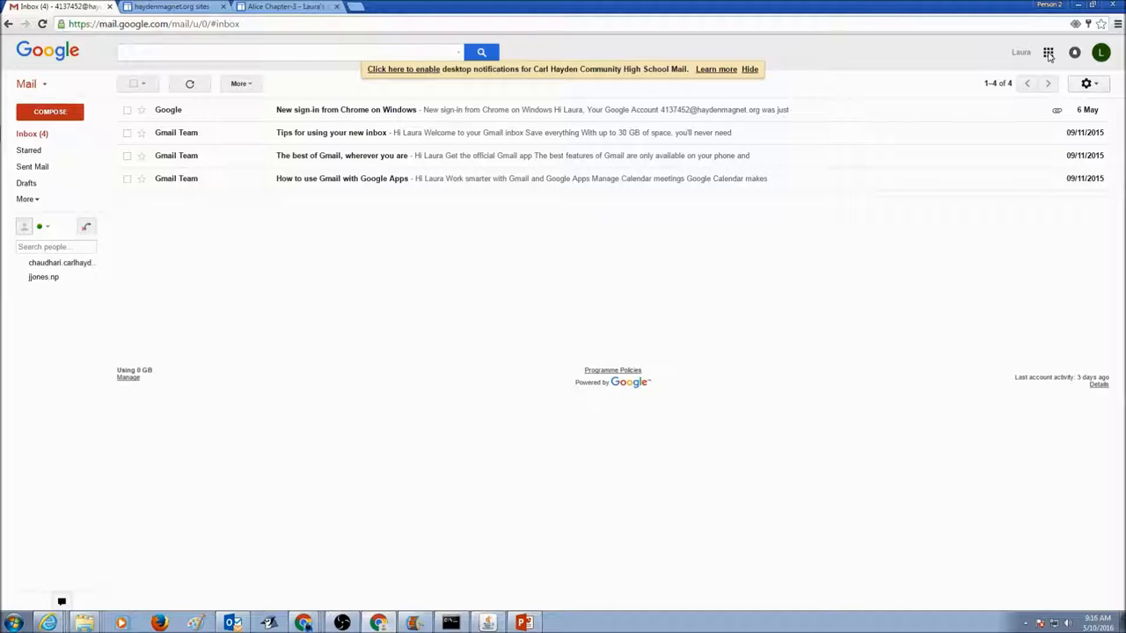
Step: Switch from Gmail to Google Drive's My Drive via the Google apps menu
{"action": "left_click", "coordinate": [1048, 53]}
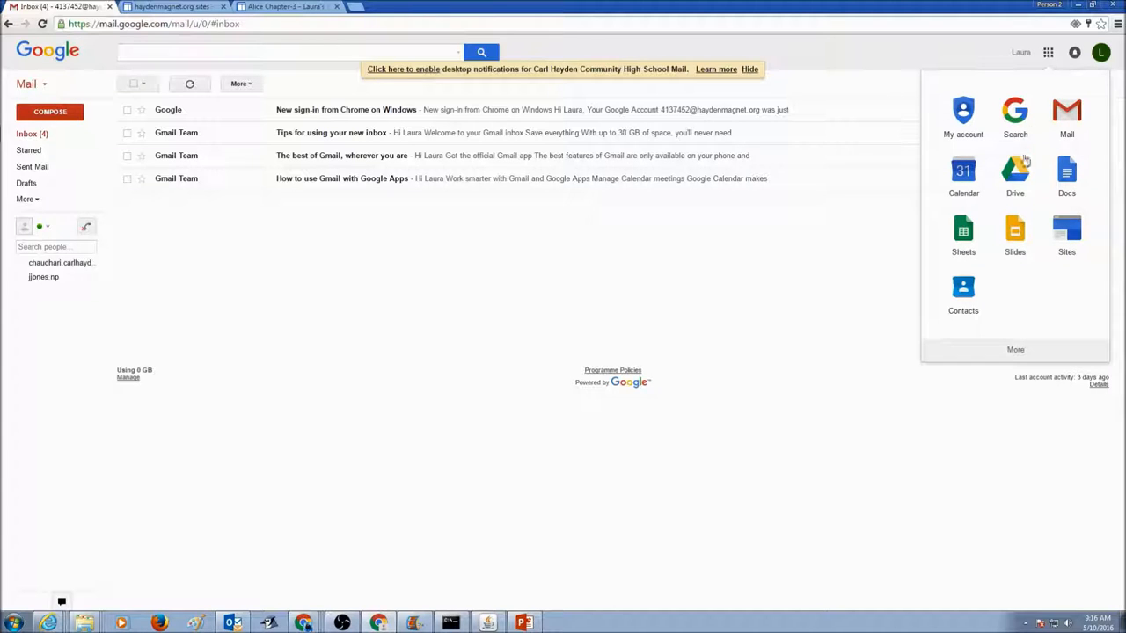
{"action": "left_click", "coordinate": [1015, 176]}
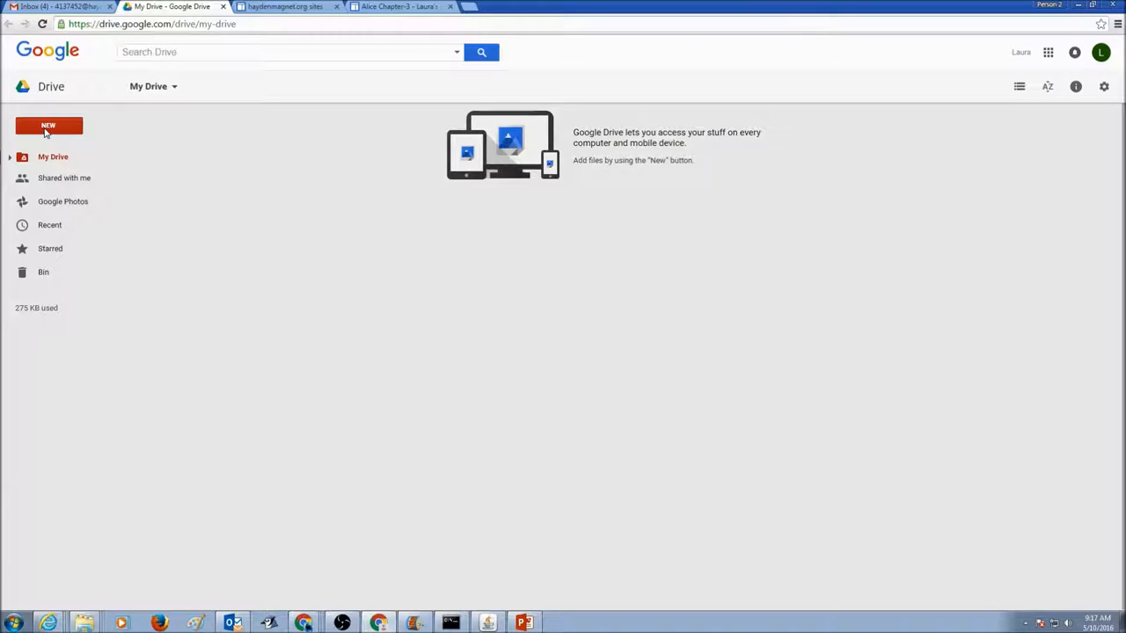
Step: Upload Typing Program.webm from the Alice videos folder into My Drive
{"action": "left_click", "coordinate": [49, 125]}
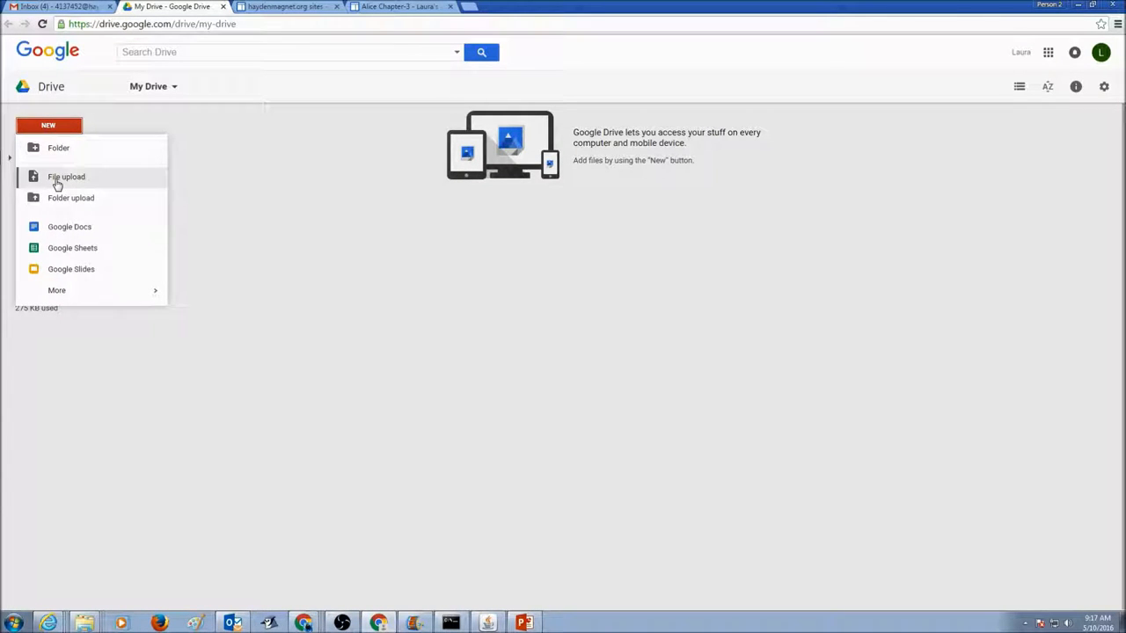
{"action": "left_click", "coordinate": [66, 176]}
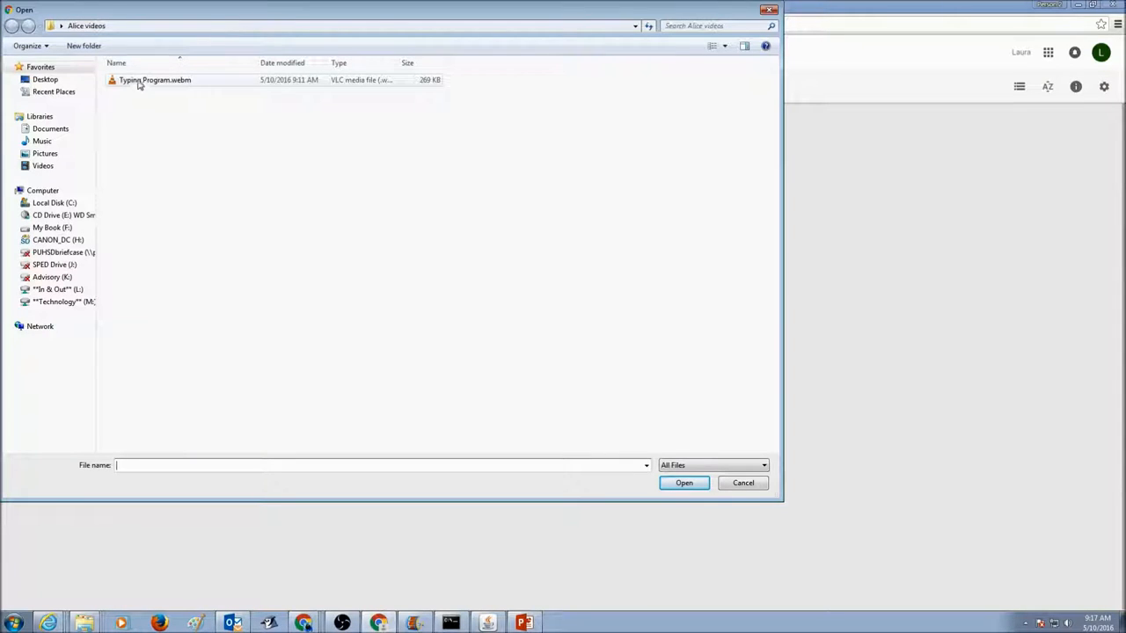
{"action": "left_click", "coordinate": [155, 81]}
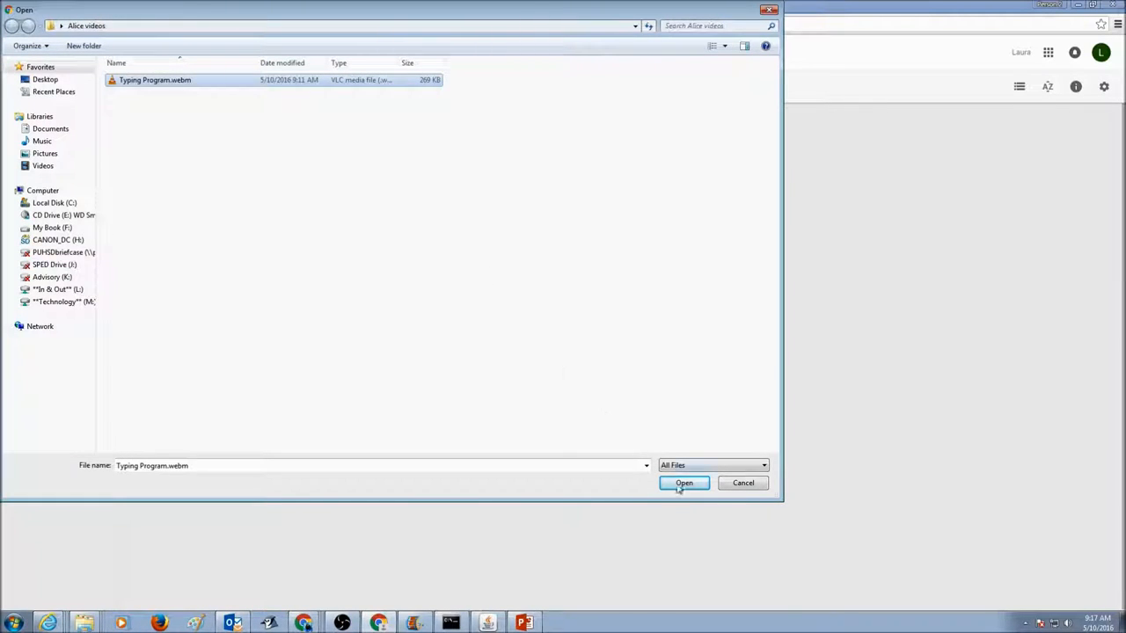
{"action": "left_click", "coordinate": [682, 482]}
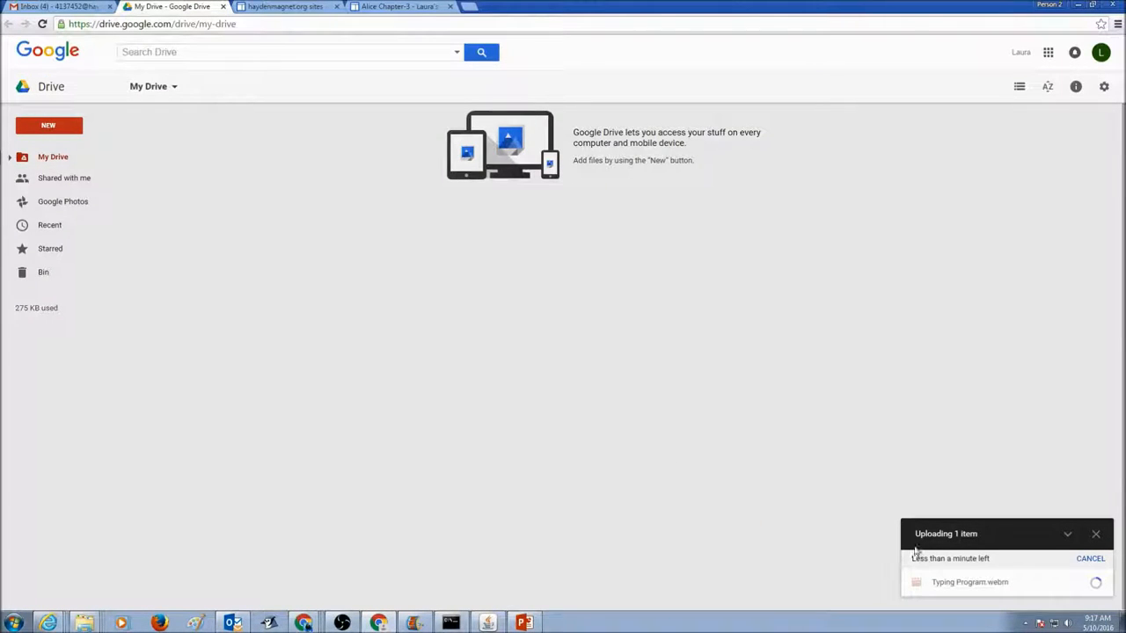
{"action": "mouse_move", "coordinate": [959, 618]}
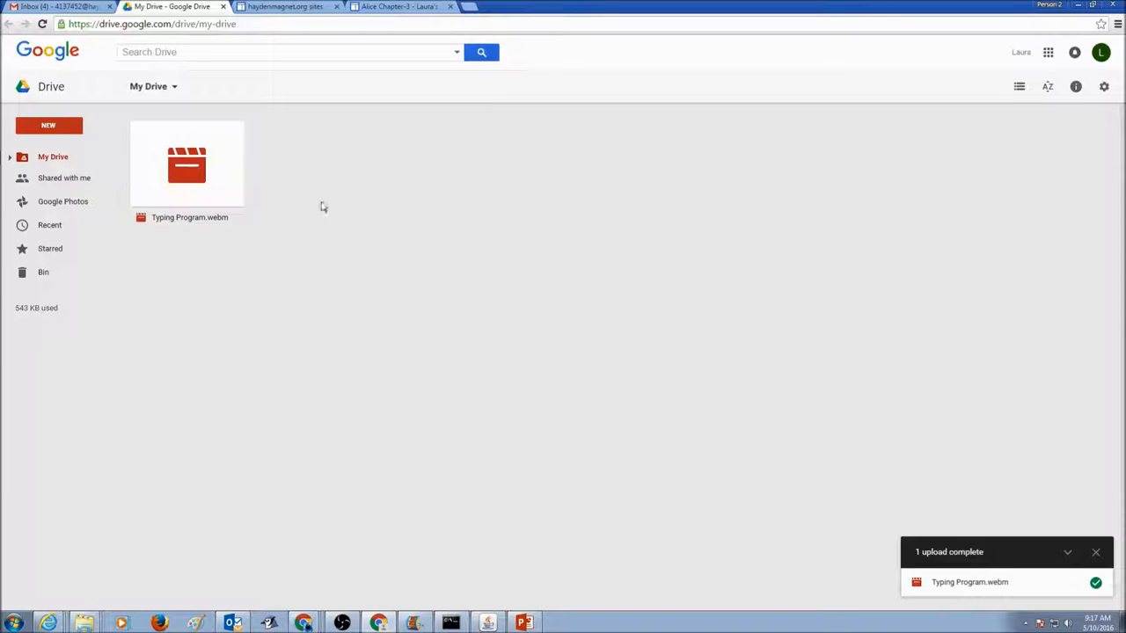
Step: Select Typing Program.webm and reach its link-access sharing settings
{"action": "left_click", "coordinate": [187, 167]}
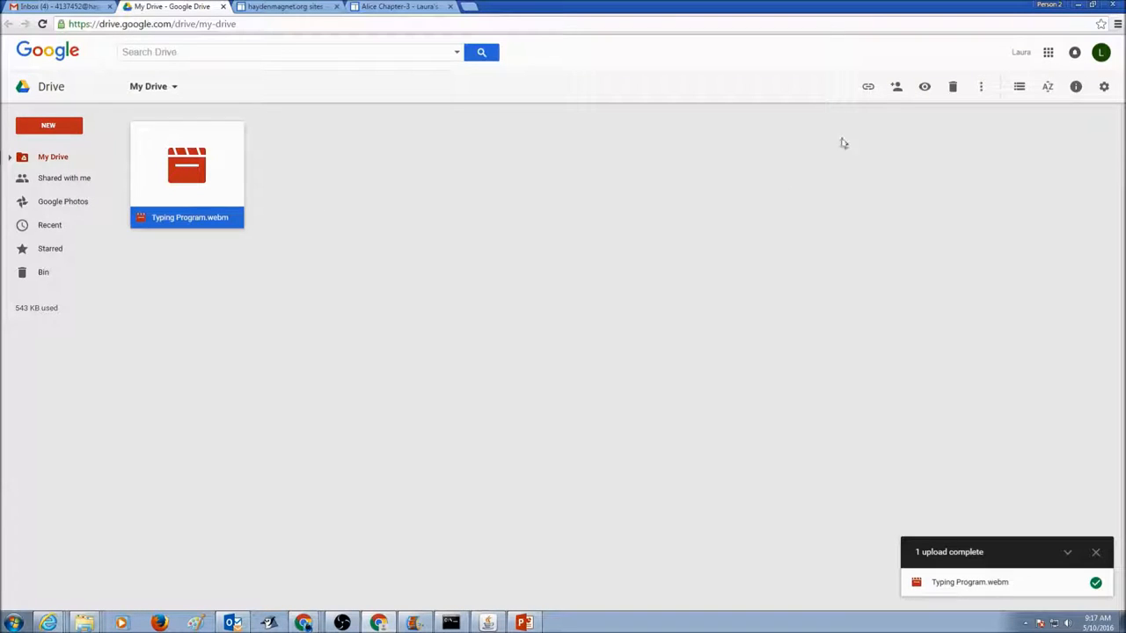
{"action": "mouse_move", "coordinate": [896, 86]}
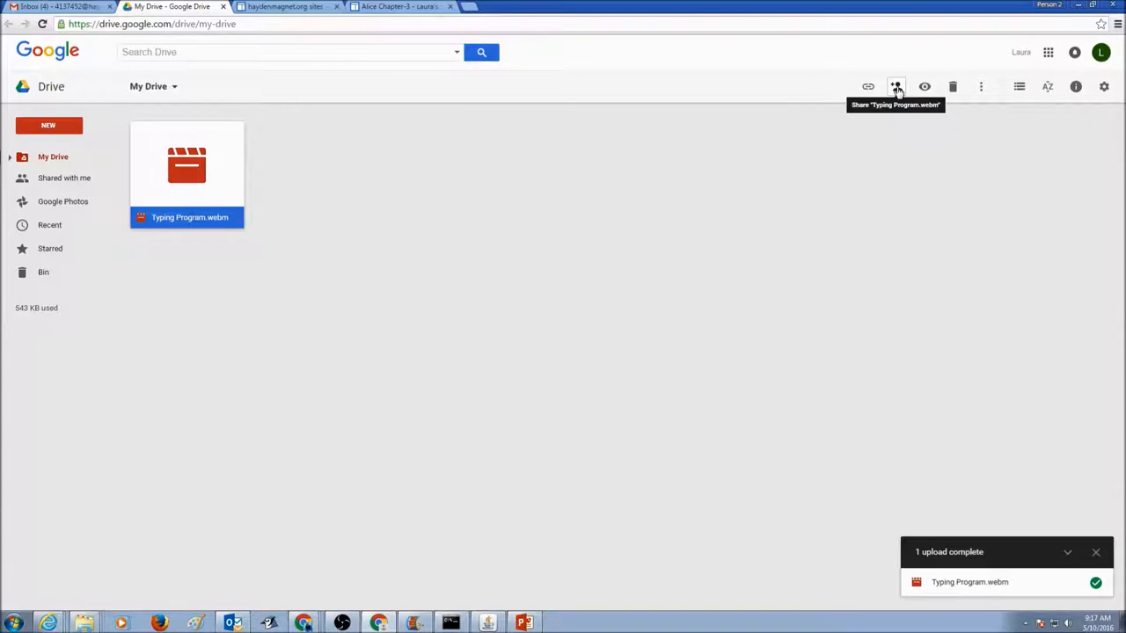
{"action": "left_click", "coordinate": [895, 86]}
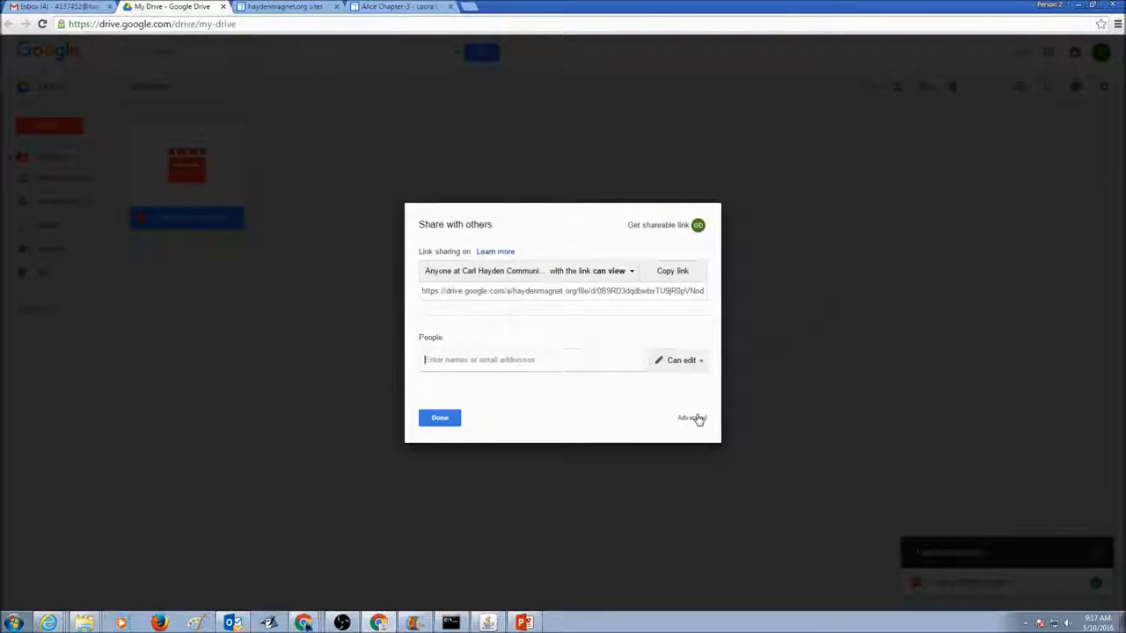
{"action": "left_click", "coordinate": [692, 419]}
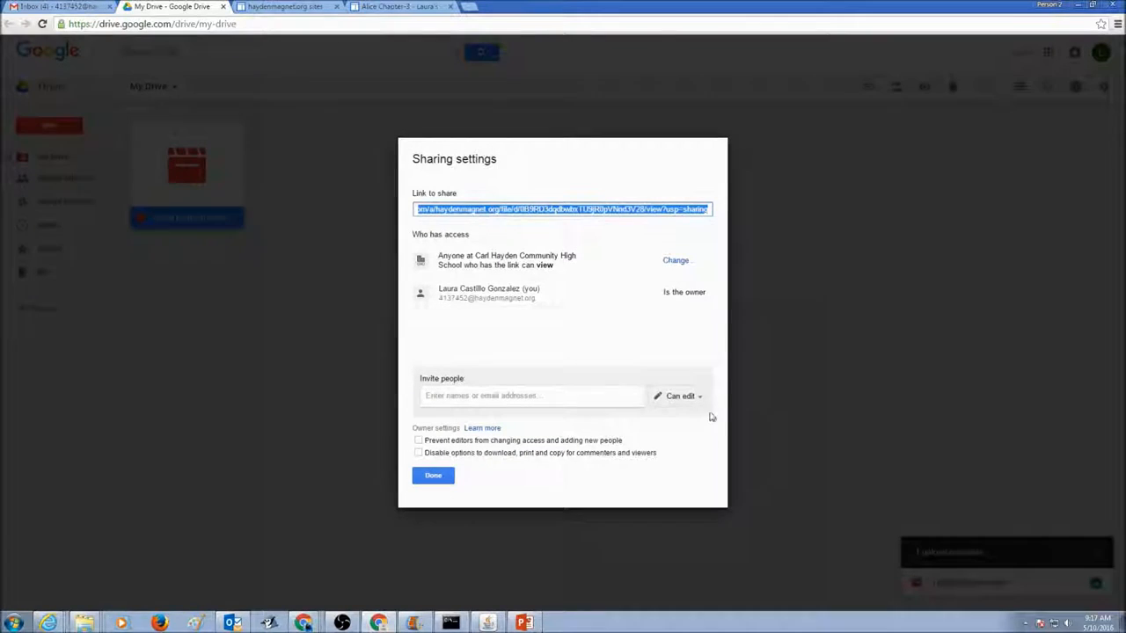
{"action": "left_click", "coordinate": [676, 261]}
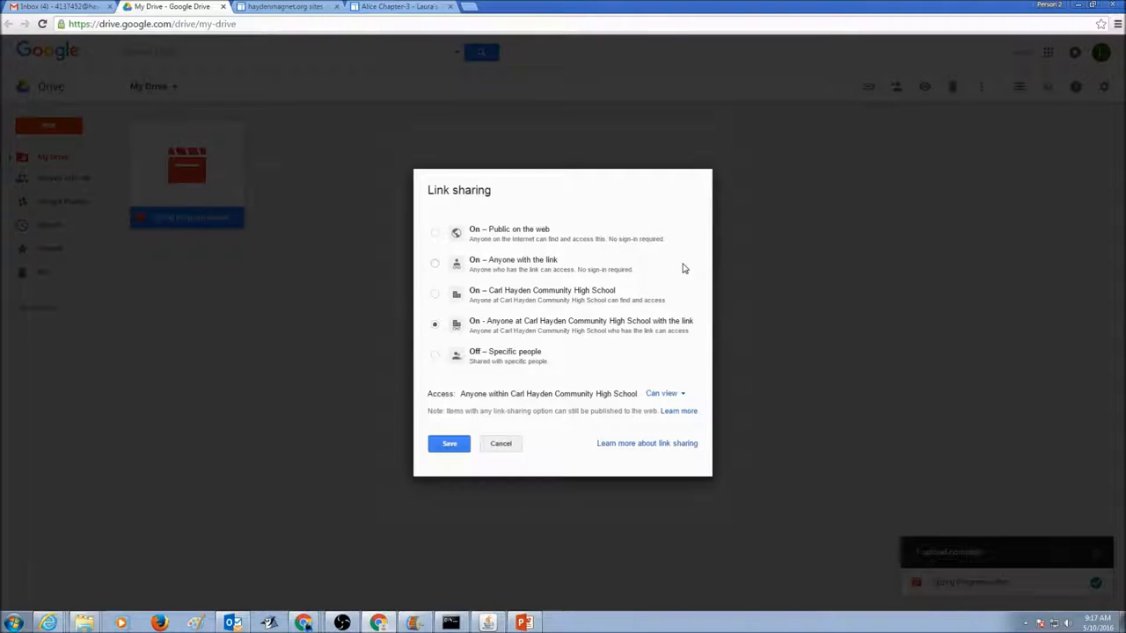
Step: Set the video's sharing to On – Public on the web and save it
{"action": "left_click", "coordinate": [435, 232]}
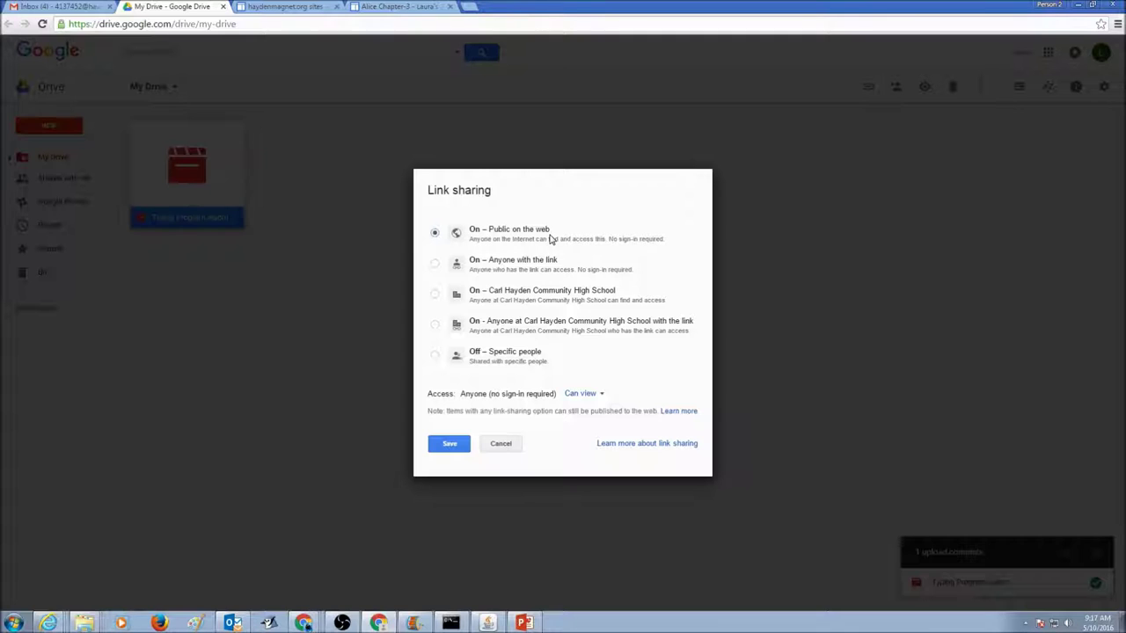
{"action": "left_click", "coordinate": [448, 443]}
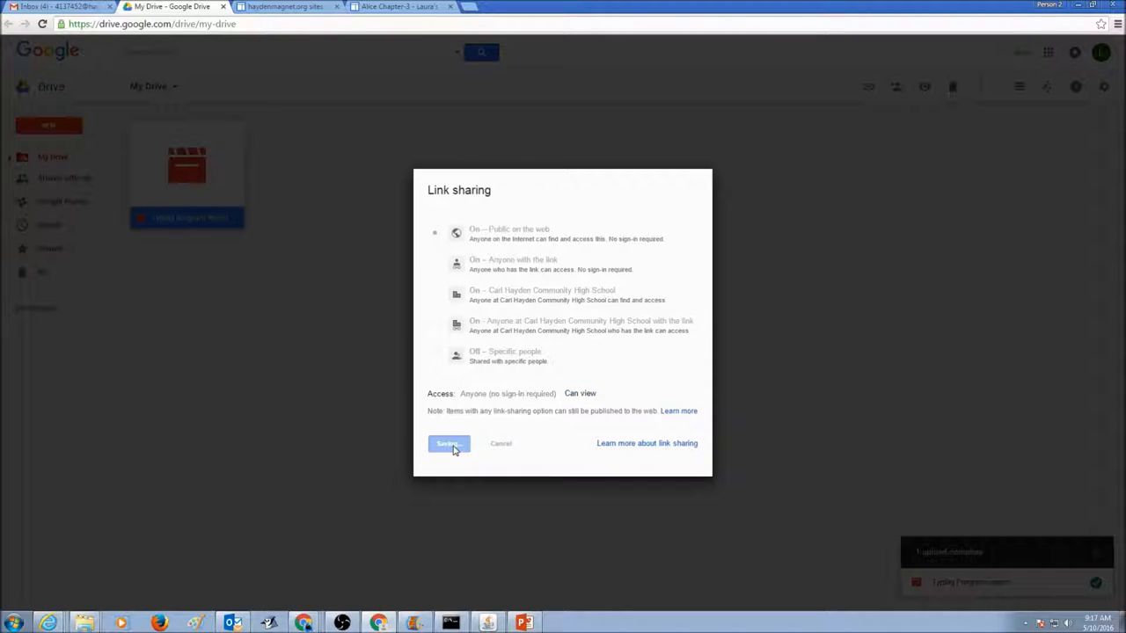
{"action": "left_click", "coordinate": [448, 443]}
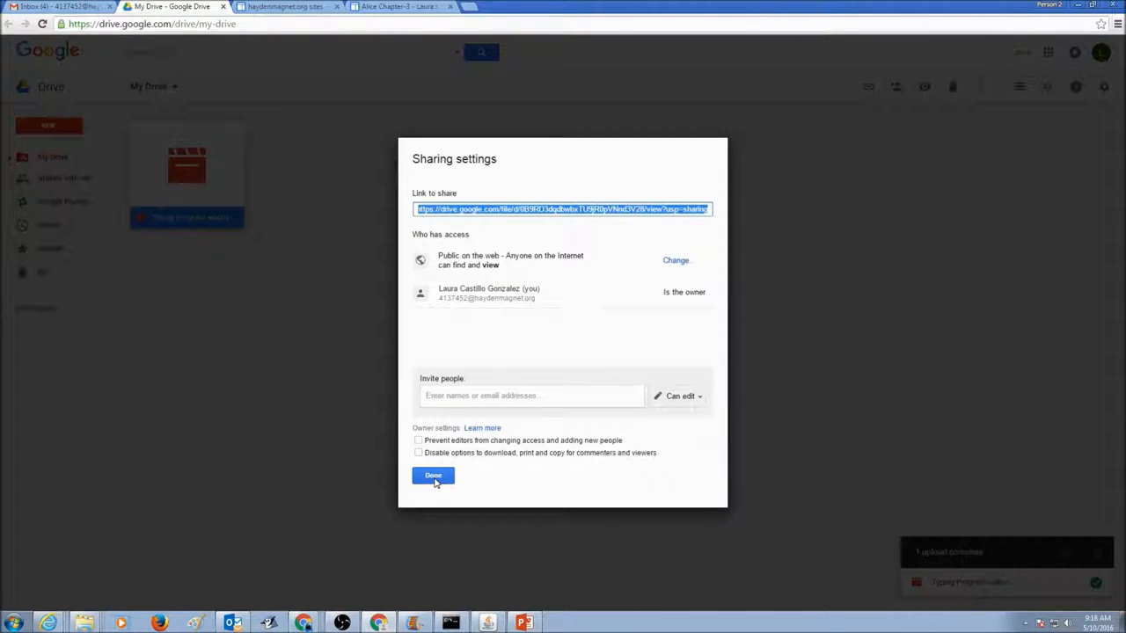
{"action": "left_click", "coordinate": [433, 475]}
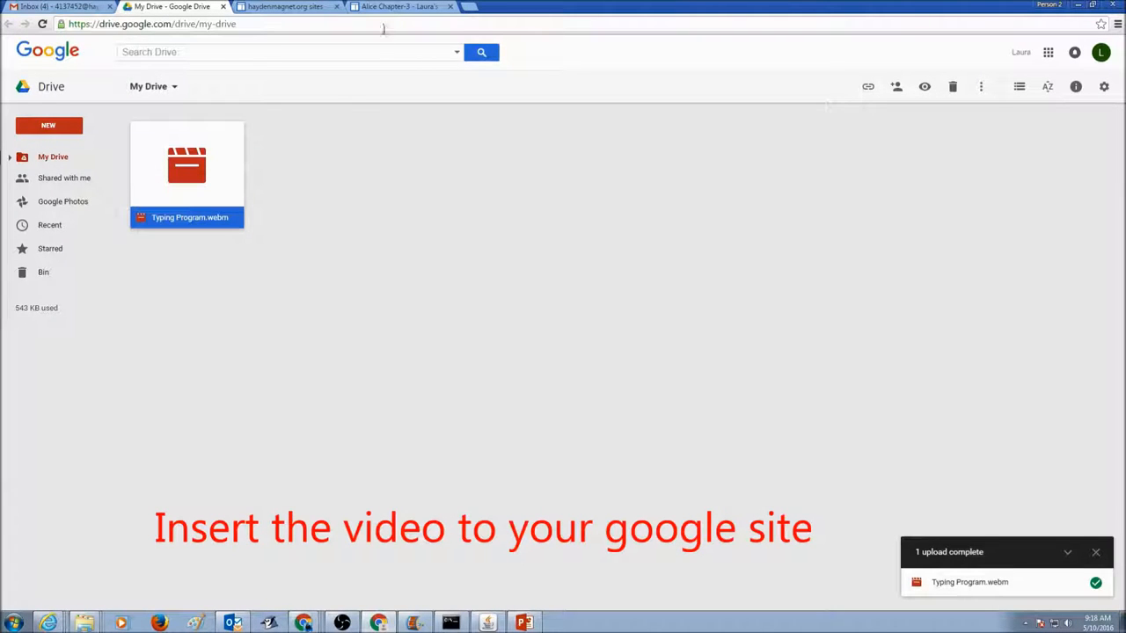
Step: Switch to the Alice Chapter-3 site page and start editing its body
{"action": "left_click", "coordinate": [401, 7]}
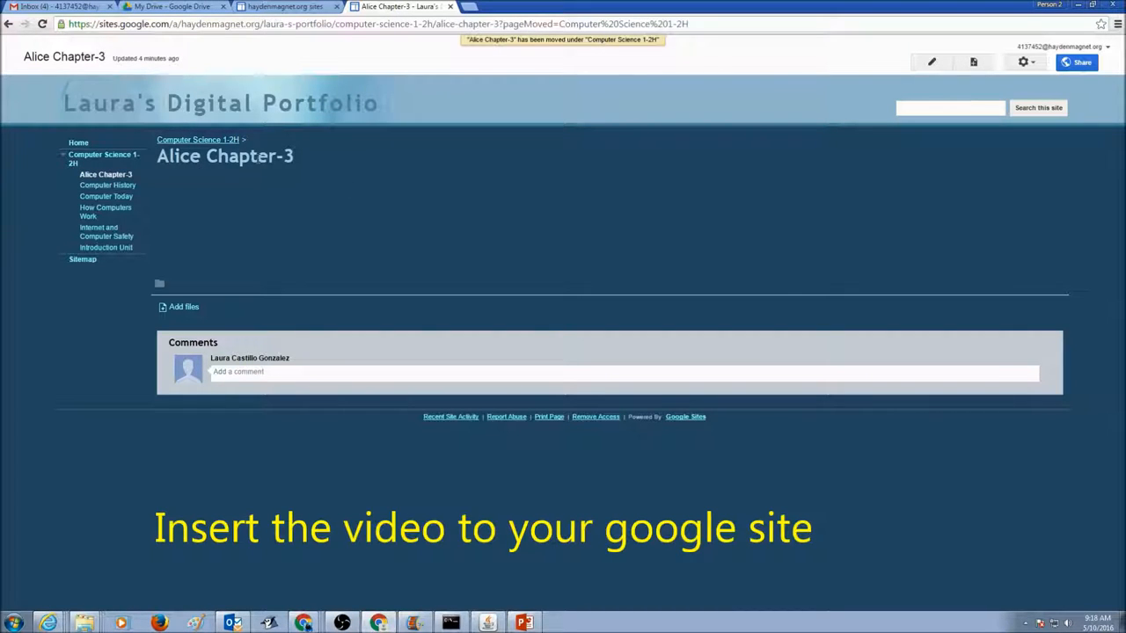
{"action": "mouse_move", "coordinate": [278, 185]}
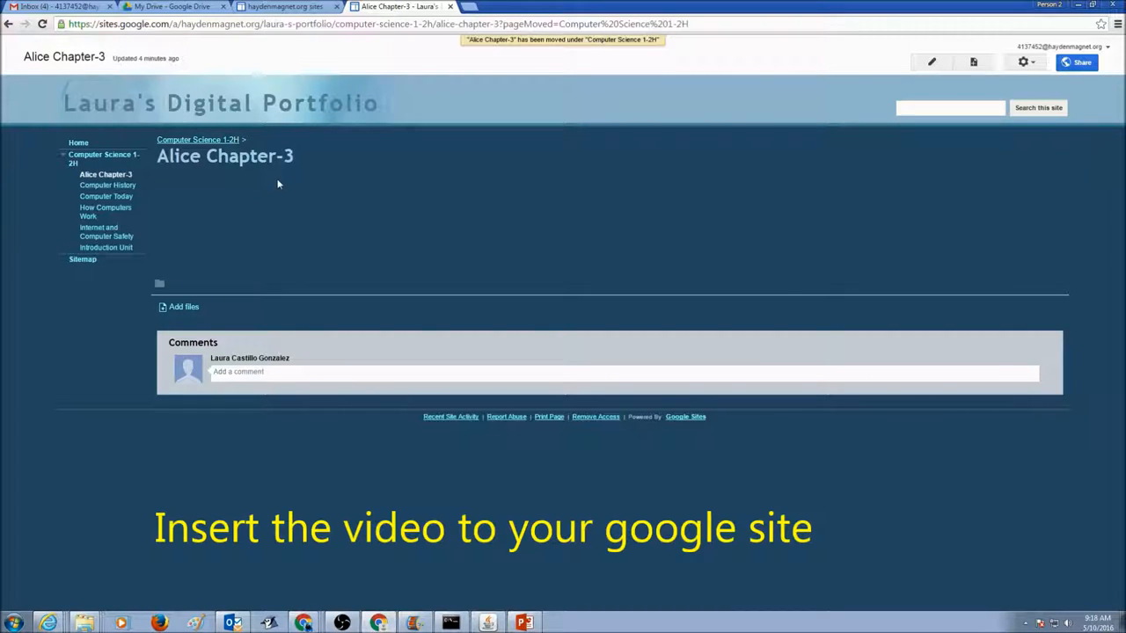
{"action": "mouse_move", "coordinate": [961, 132]}
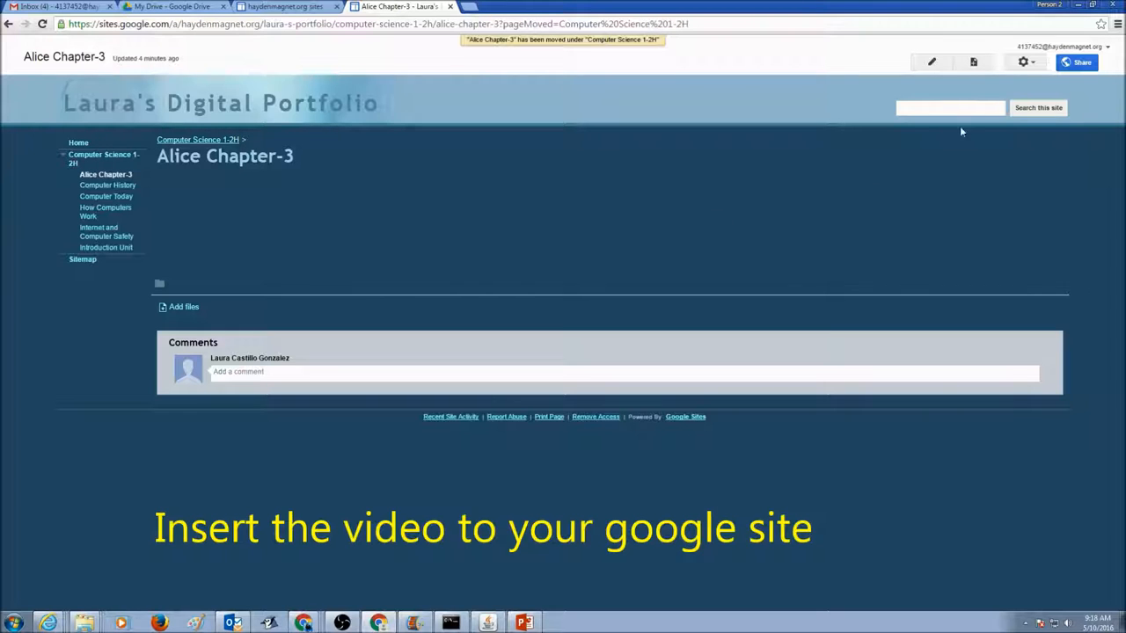
{"action": "left_click", "coordinate": [932, 61]}
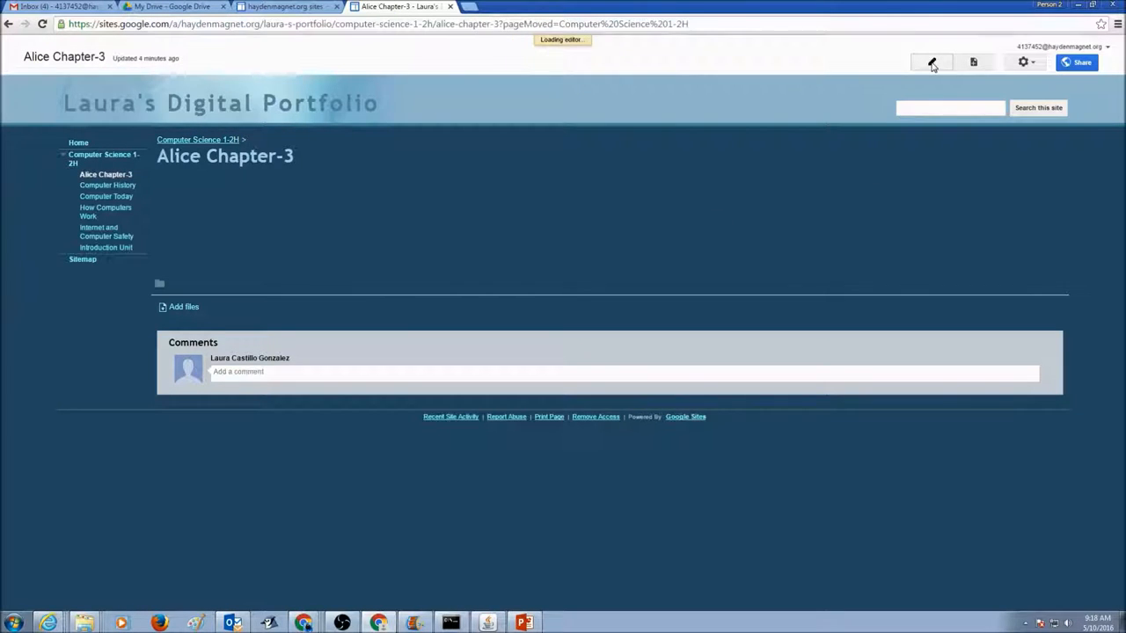
{"action": "left_click", "coordinate": [932, 63]}
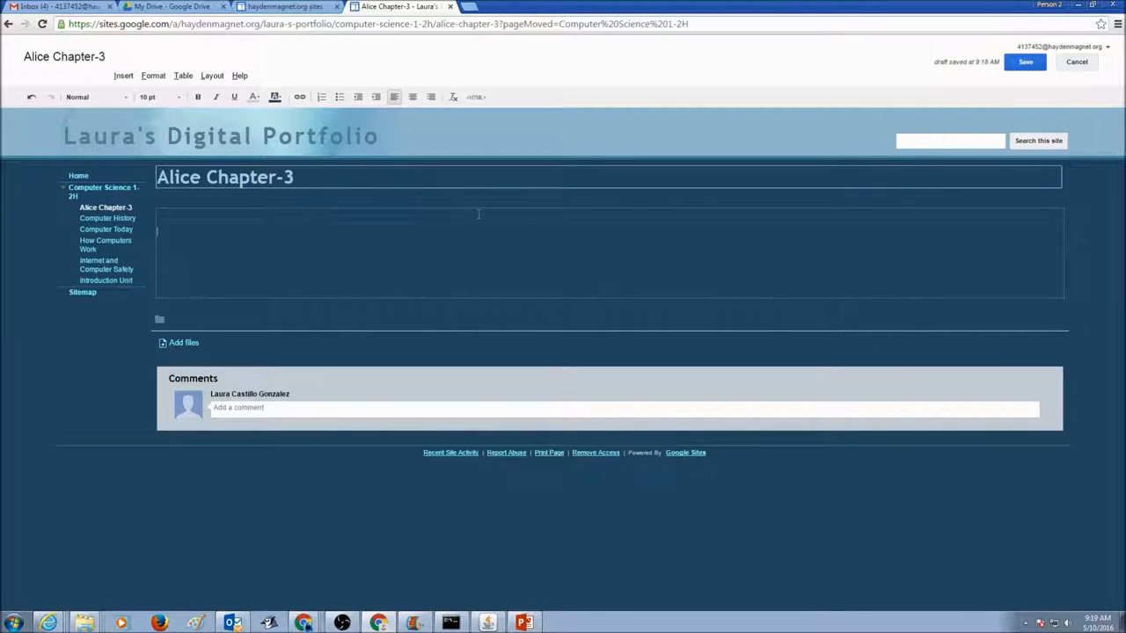
{"action": "mouse_move", "coordinate": [127, 84]}
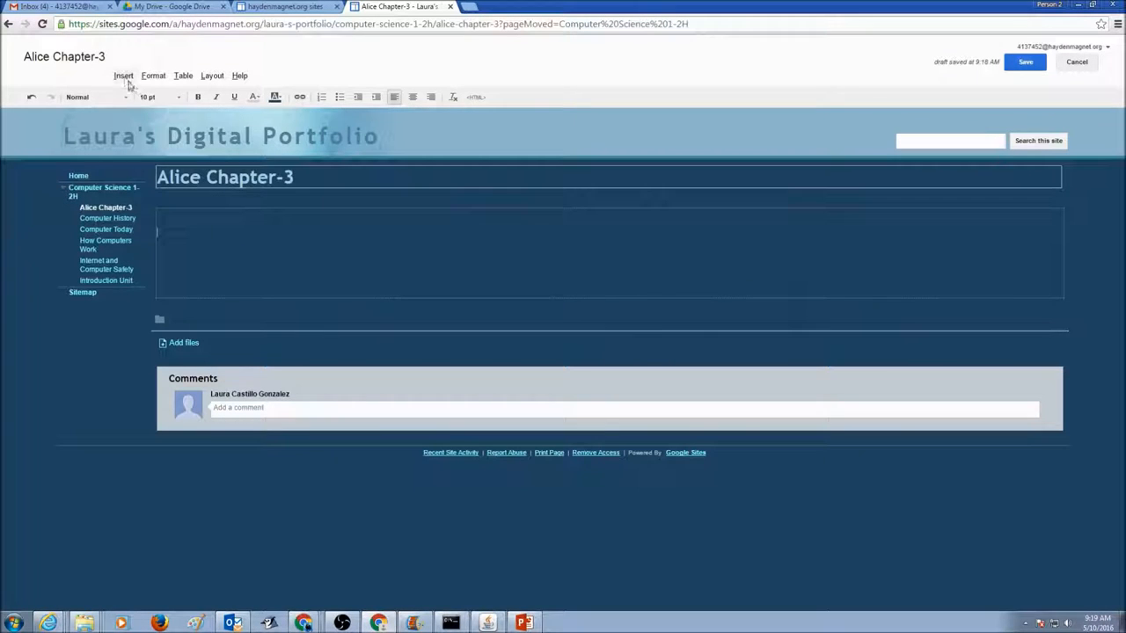
Step: Choose to insert a video stored in Google Drive
{"action": "left_click", "coordinate": [123, 75]}
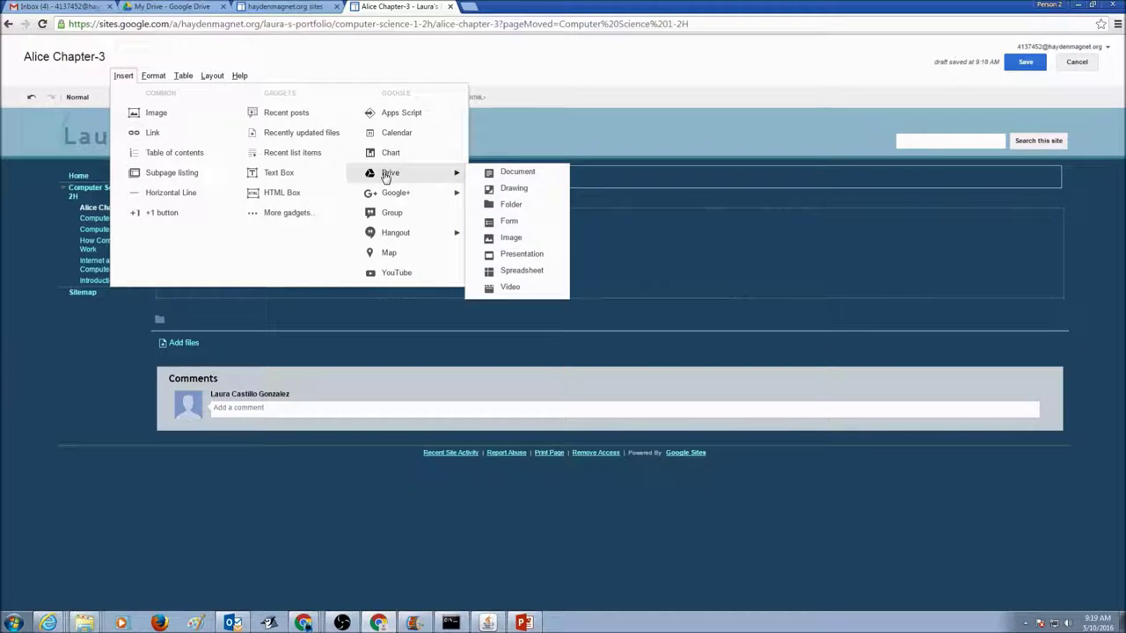
{"action": "mouse_move", "coordinate": [510, 287]}
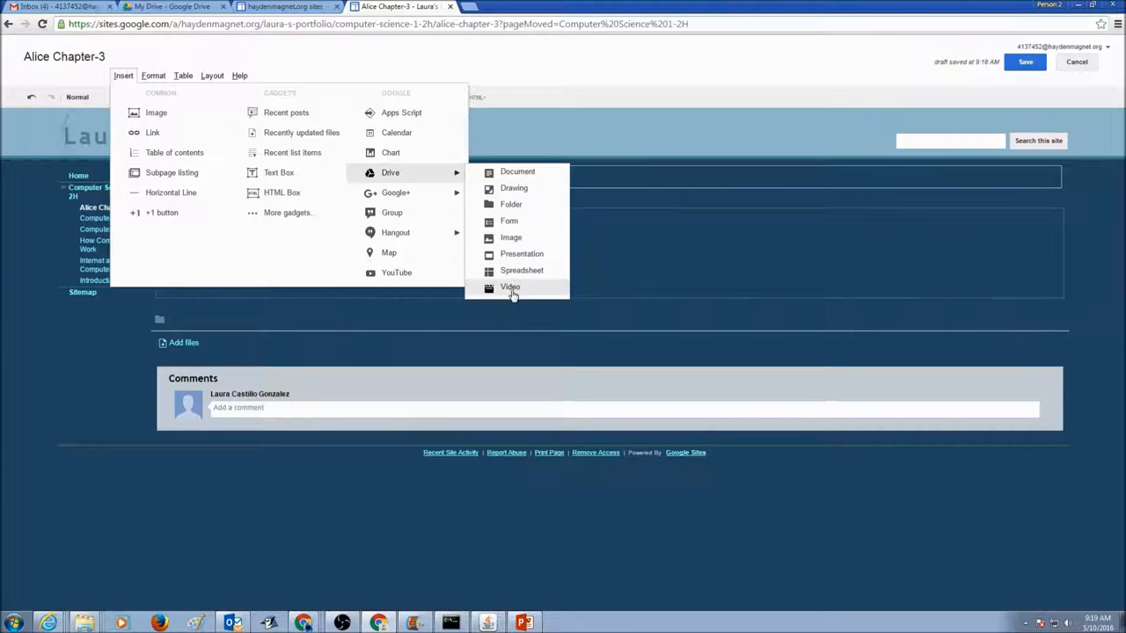
{"action": "left_click", "coordinate": [510, 287]}
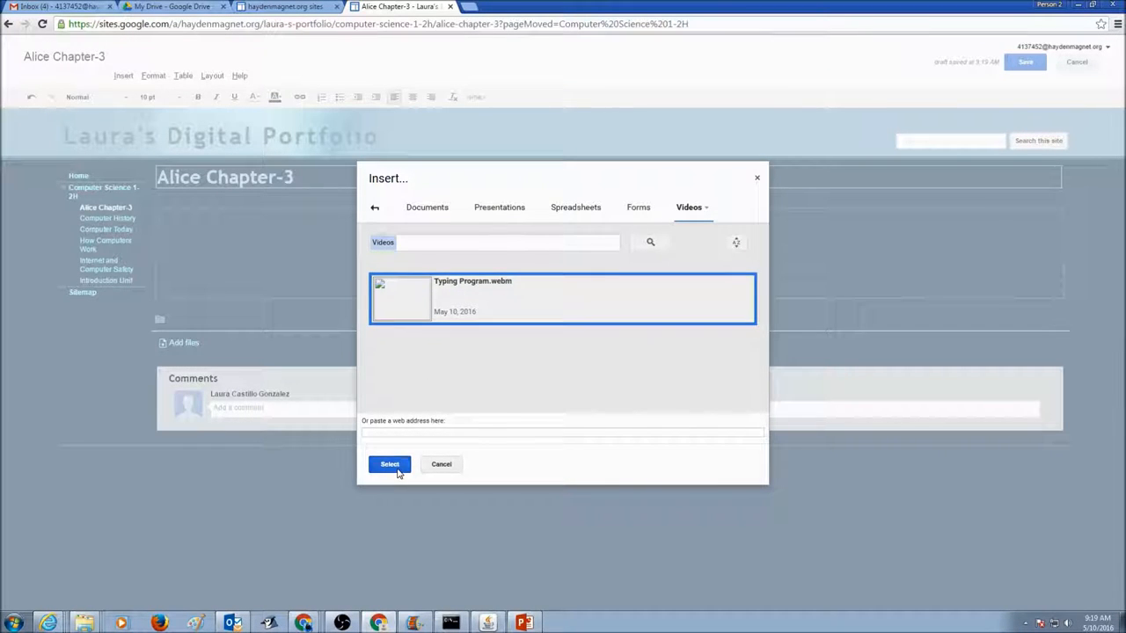
Step: Embed Typing Program.webm at 425×265 with border and title shown
{"action": "left_click", "coordinate": [389, 464]}
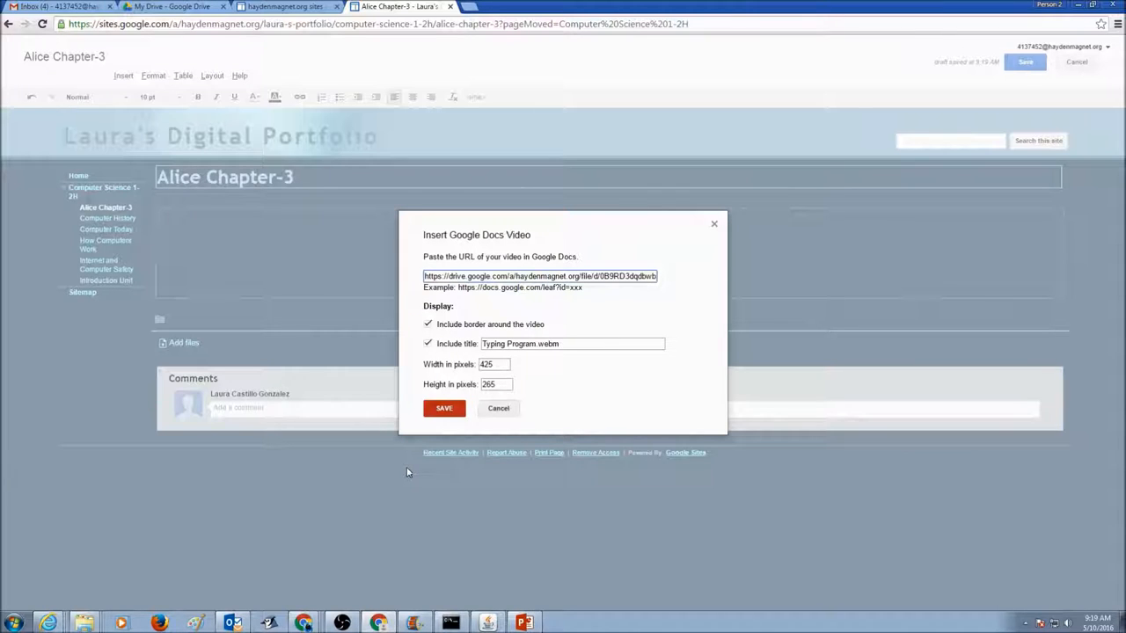
{"action": "mouse_move", "coordinate": [496, 378]}
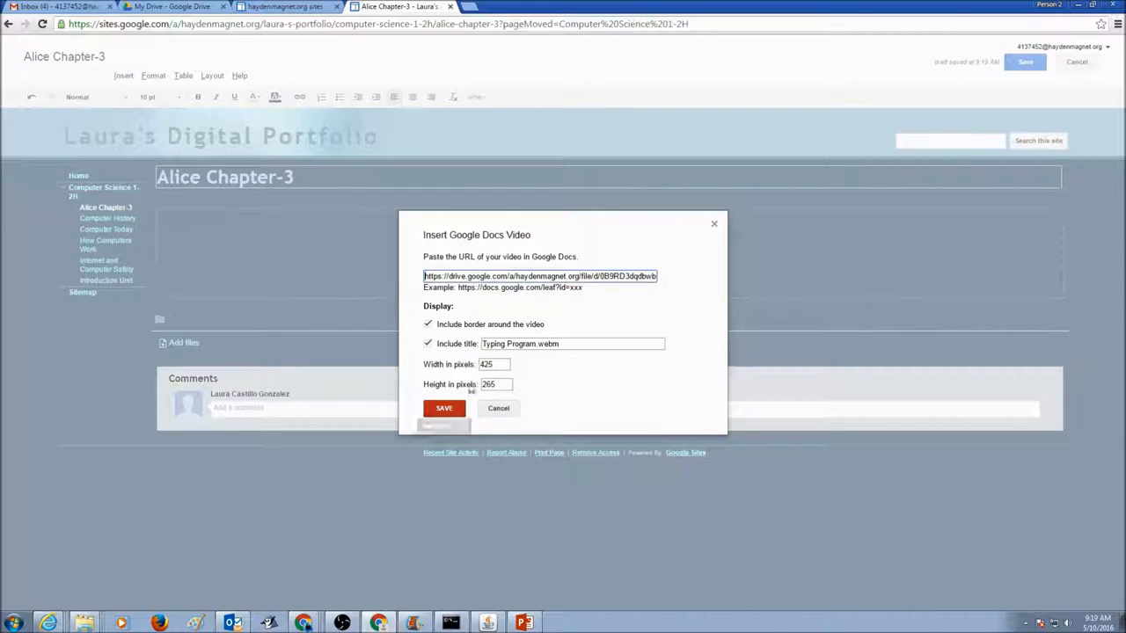
{"action": "mouse_move", "coordinate": [443, 408]}
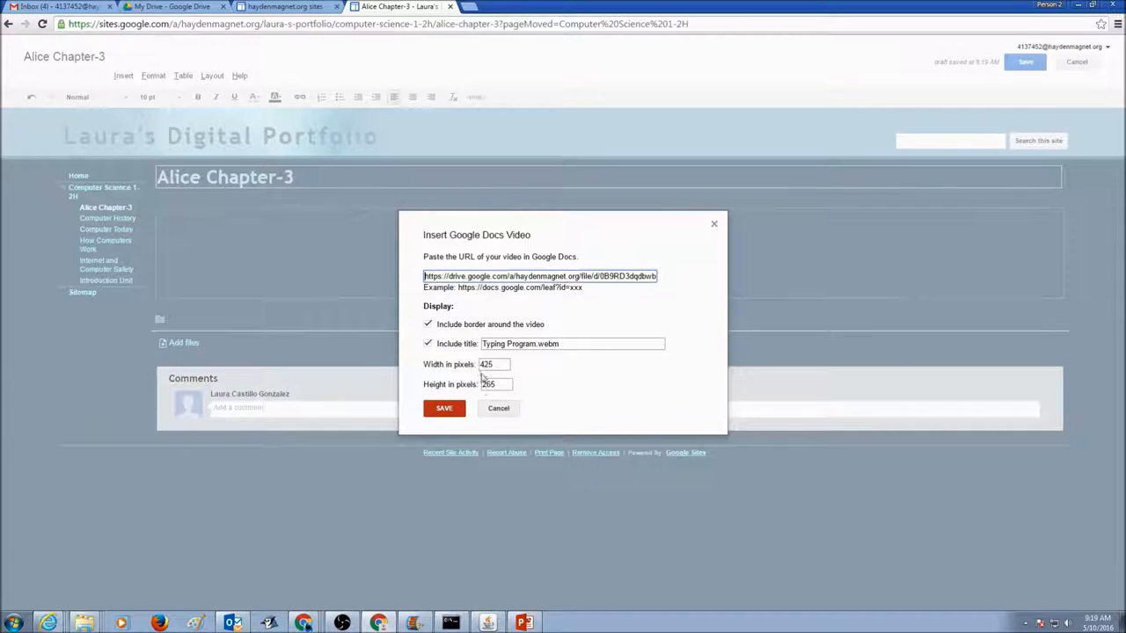
{"action": "mouse_move", "coordinate": [443, 408]}
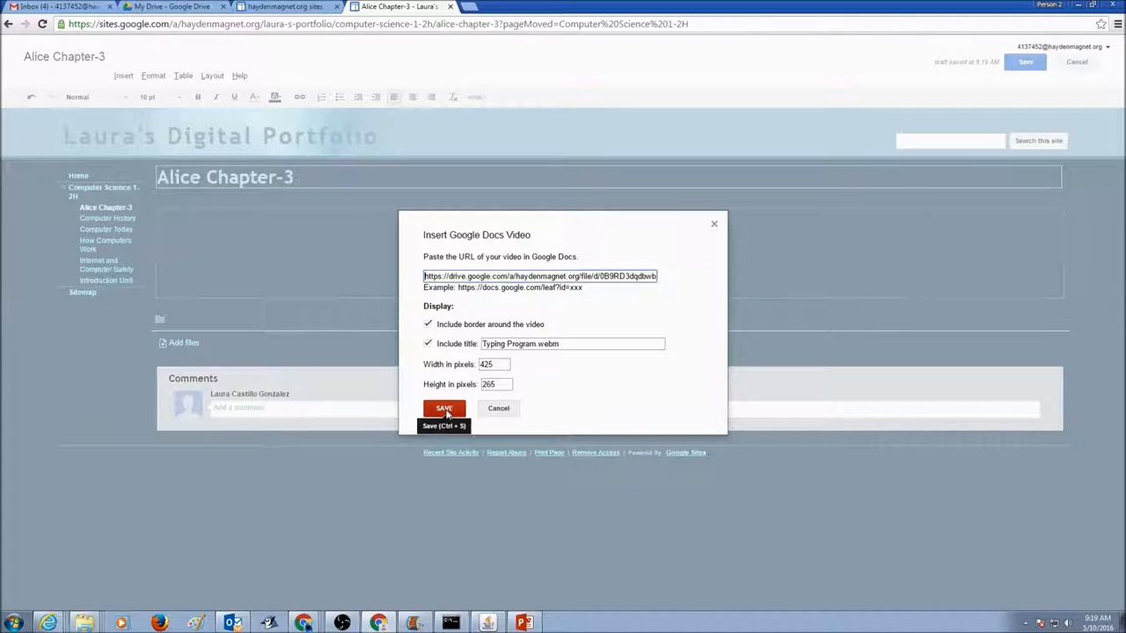
{"action": "left_click", "coordinate": [443, 408]}
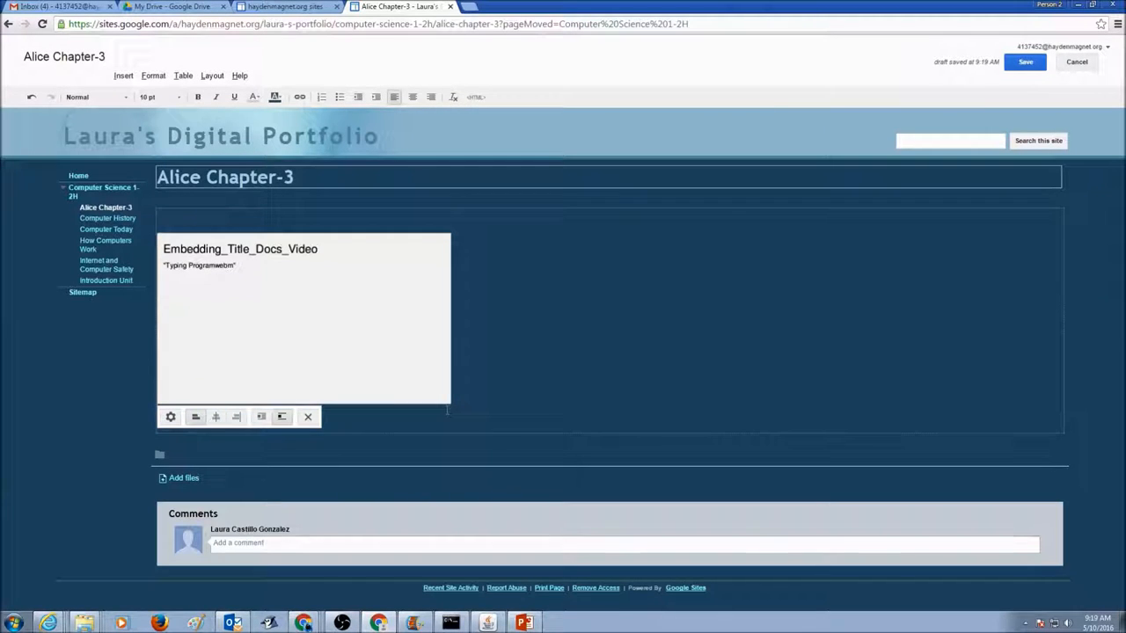
{"action": "mouse_move", "coordinate": [1026, 62]}
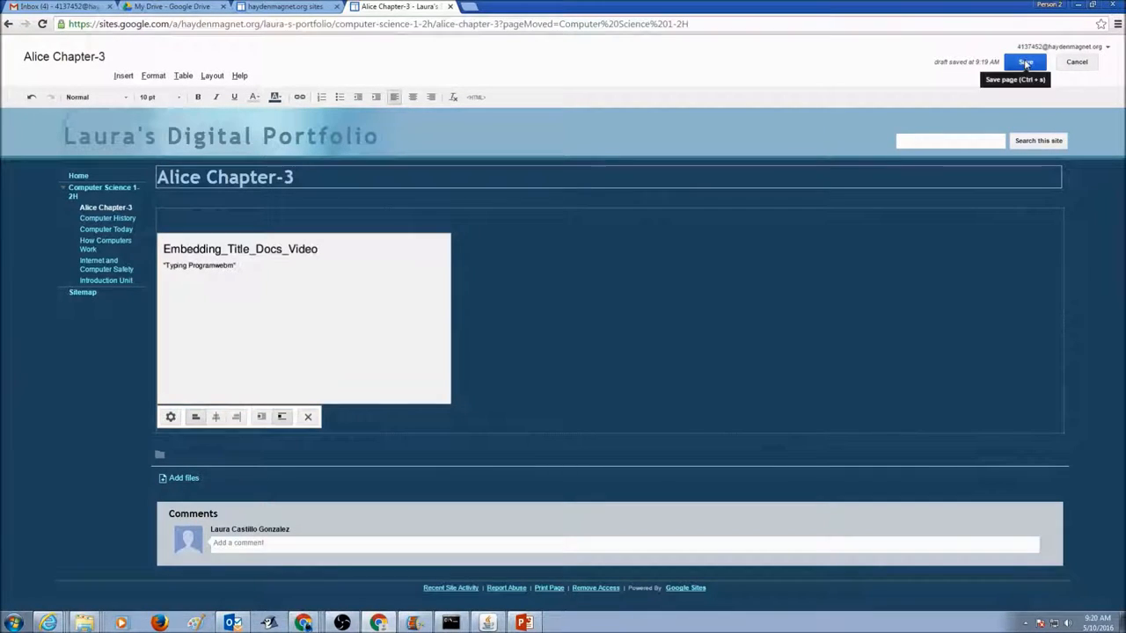
Step: Save the Alice Chapter-3 page and load the embedded video player
{"action": "left_click", "coordinate": [1024, 62]}
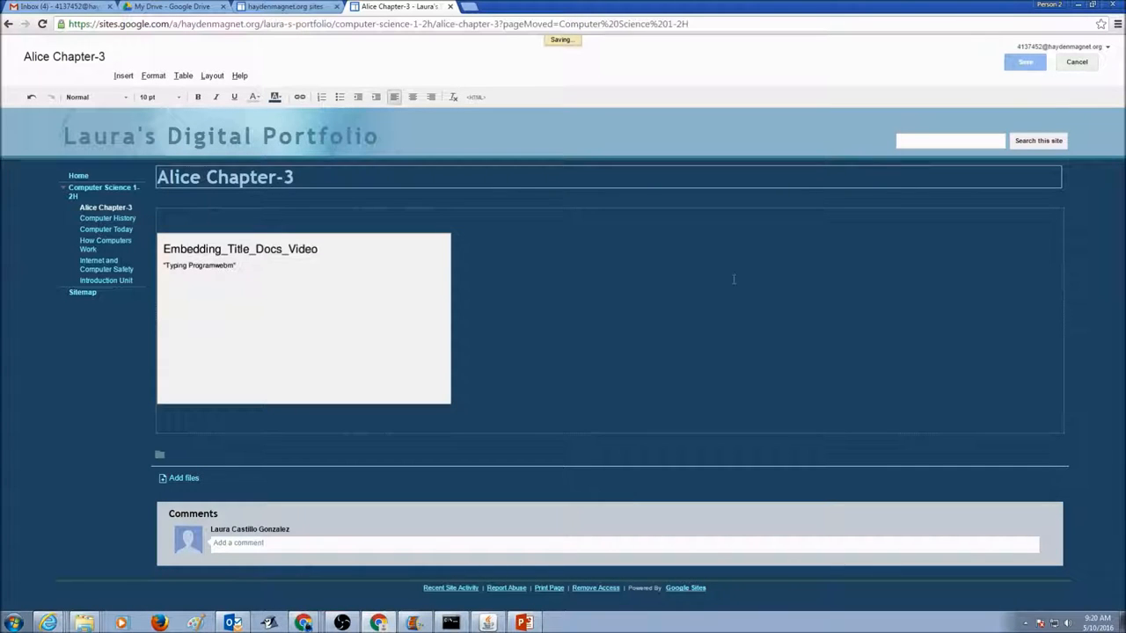
{"action": "left_click", "coordinate": [1024, 62]}
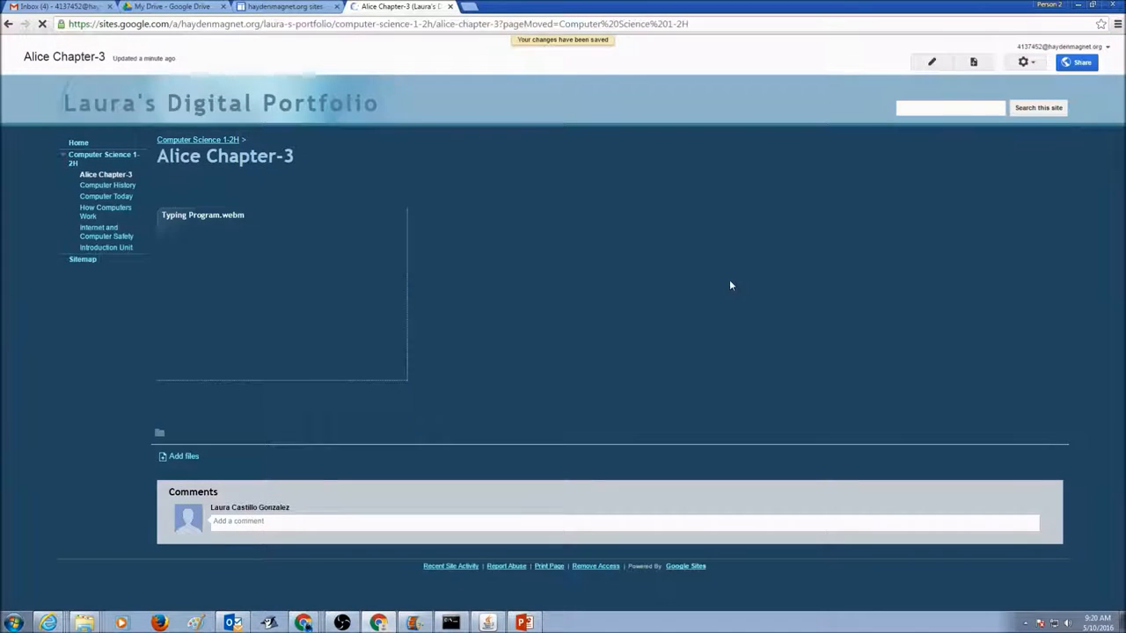
{"action": "mouse_move", "coordinate": [373, 311]}
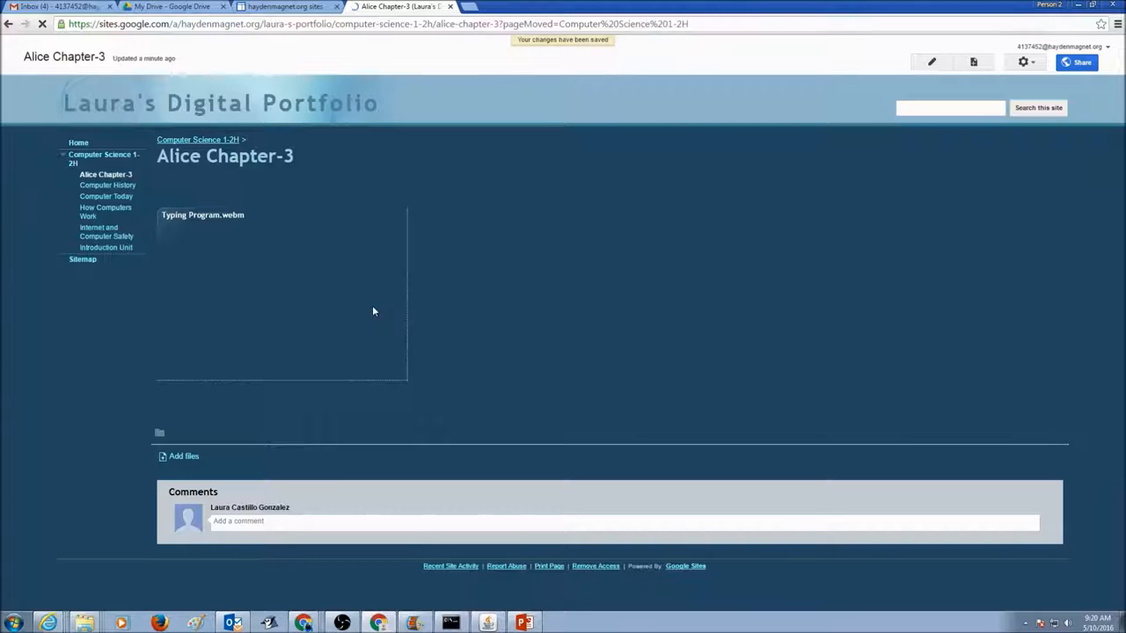
{"action": "left_click", "coordinate": [282, 299]}
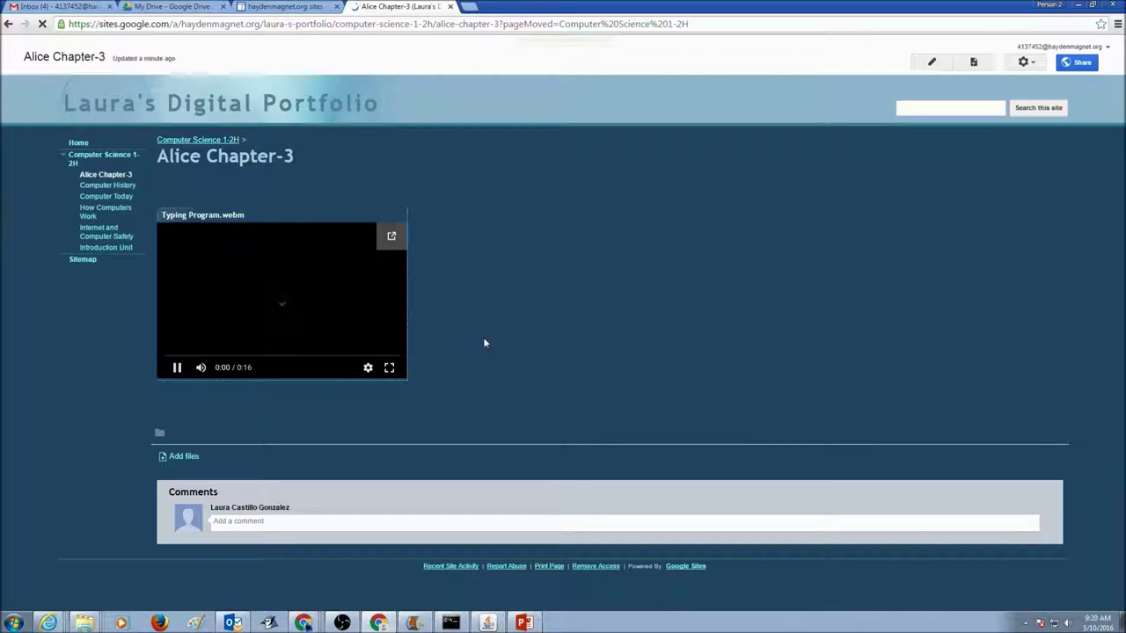
{"action": "mouse_move", "coordinate": [471, 345]}
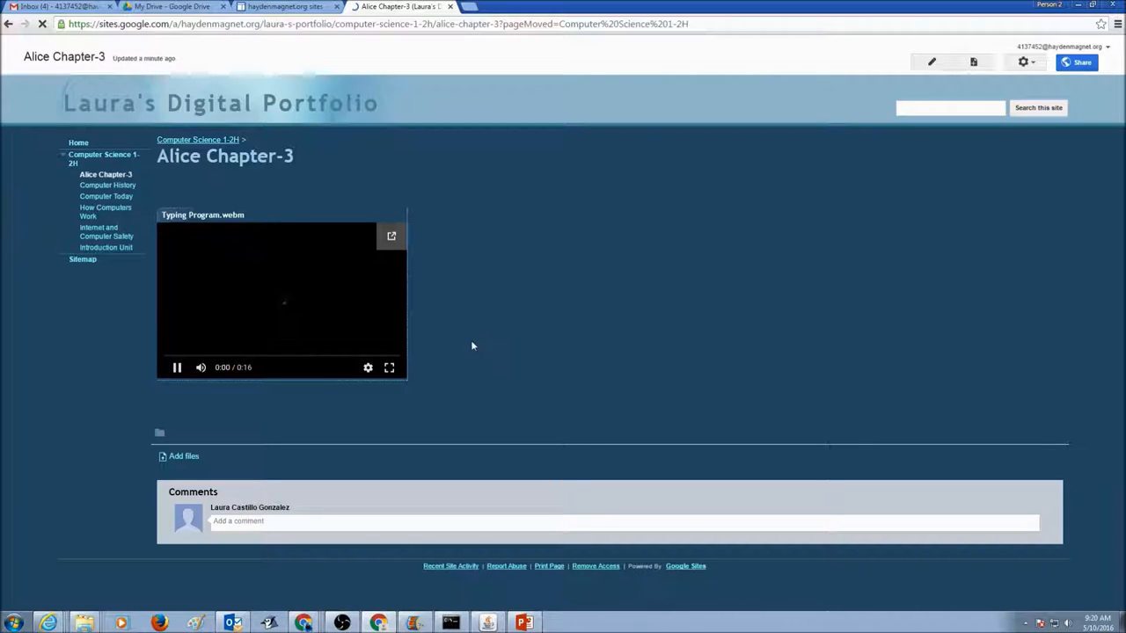
Step: Play a few seconds of the Typing Program video, then reopen the page for editing
{"action": "left_click", "coordinate": [176, 368]}
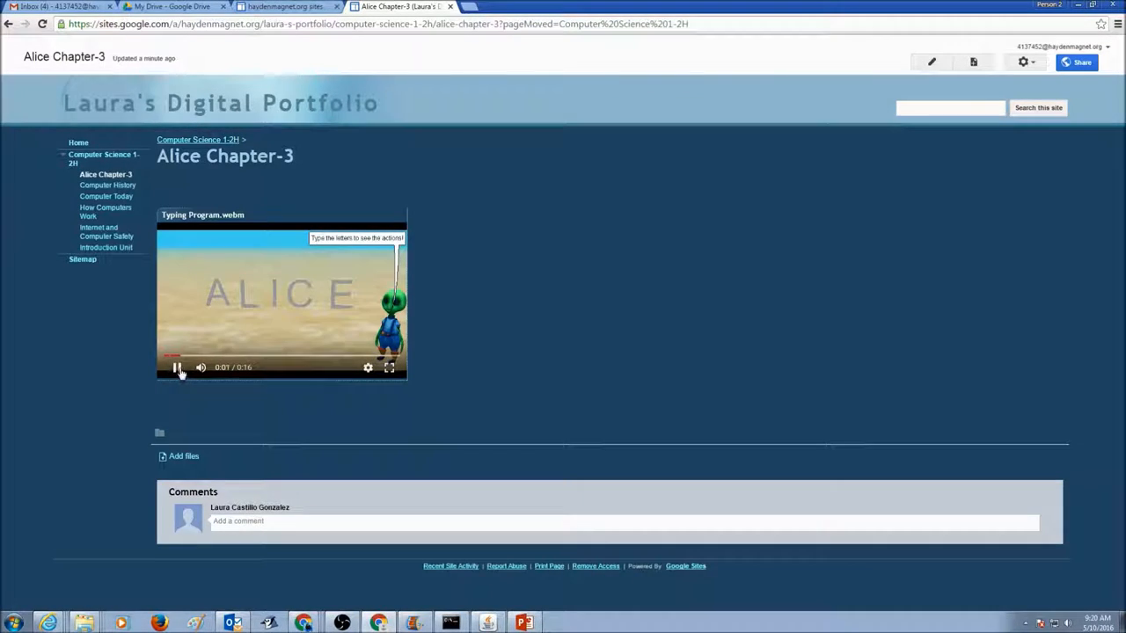
{"action": "left_click", "coordinate": [176, 368]}
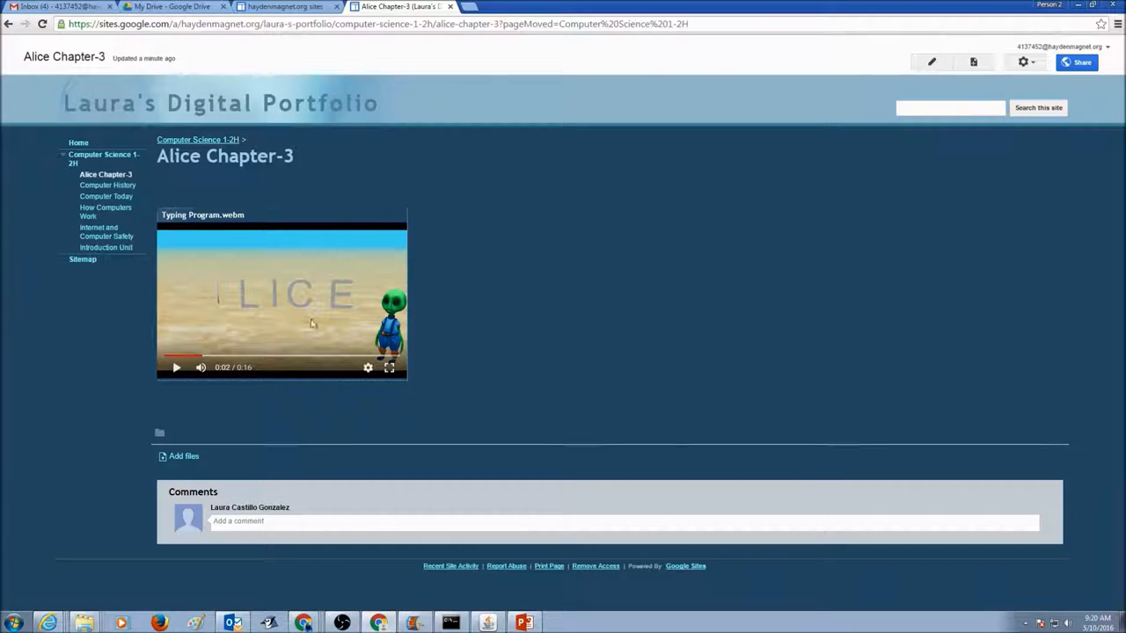
{"action": "mouse_move", "coordinate": [489, 330]}
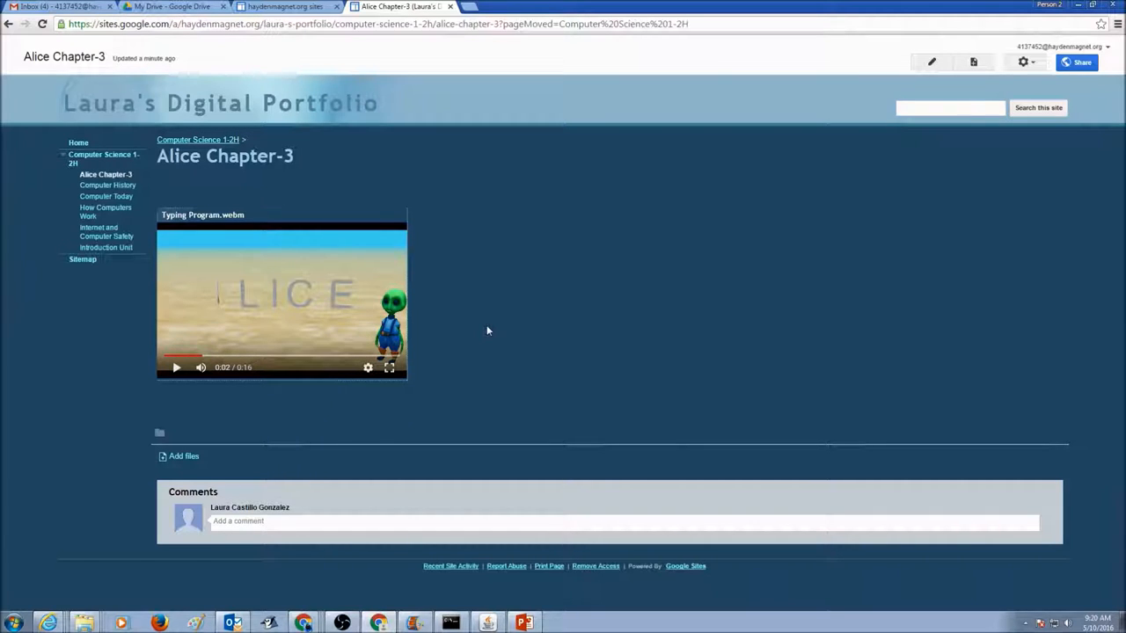
{"action": "mouse_move", "coordinate": [580, 313]}
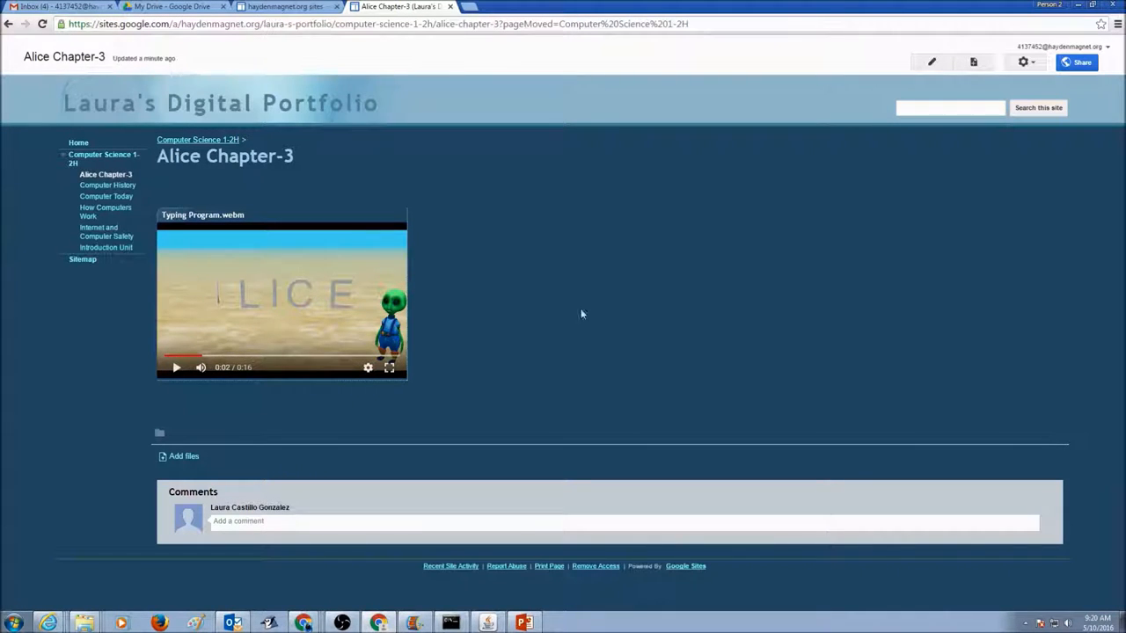
{"action": "mouse_move", "coordinate": [672, 344]}
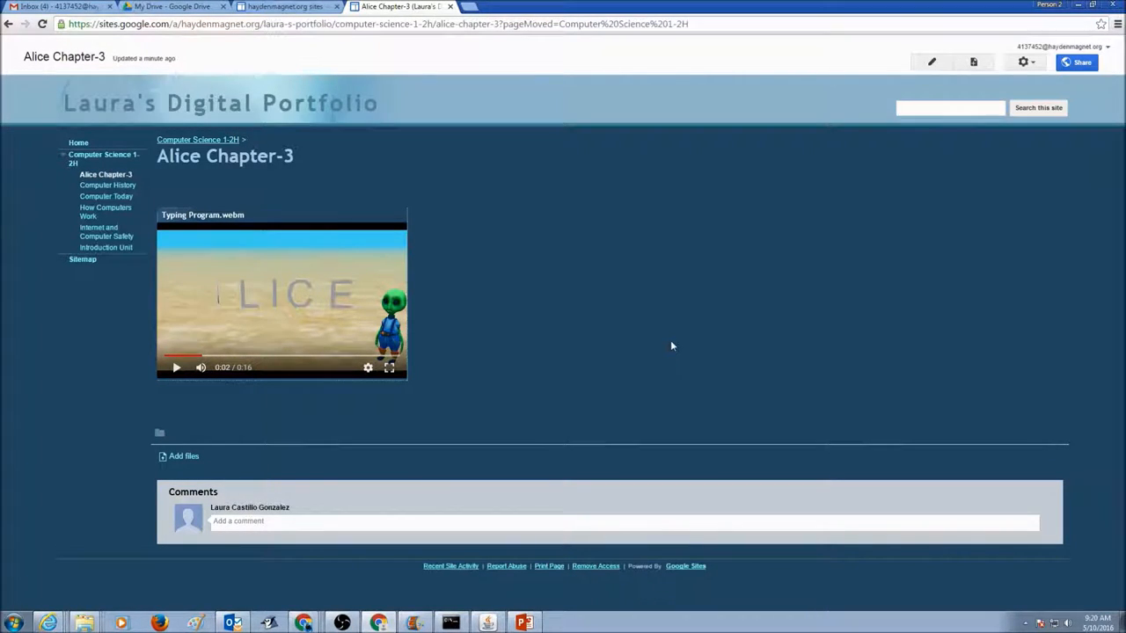
{"action": "left_click", "coordinate": [931, 61]}
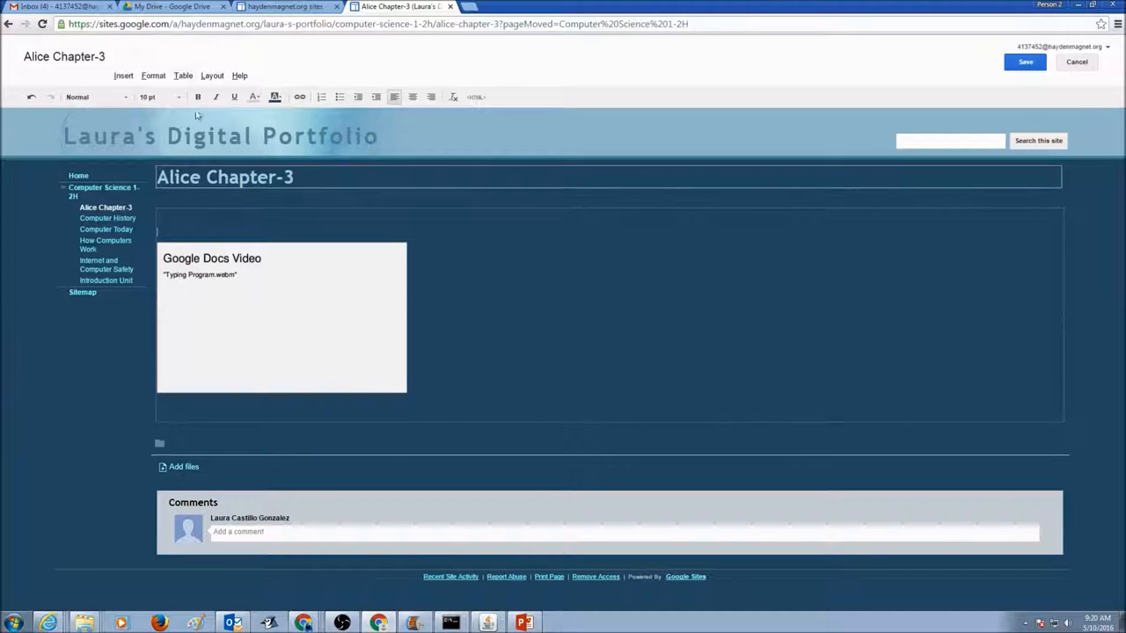
Step: Wrap the video in a table cell and save the page
{"action": "left_click", "coordinate": [183, 74]}
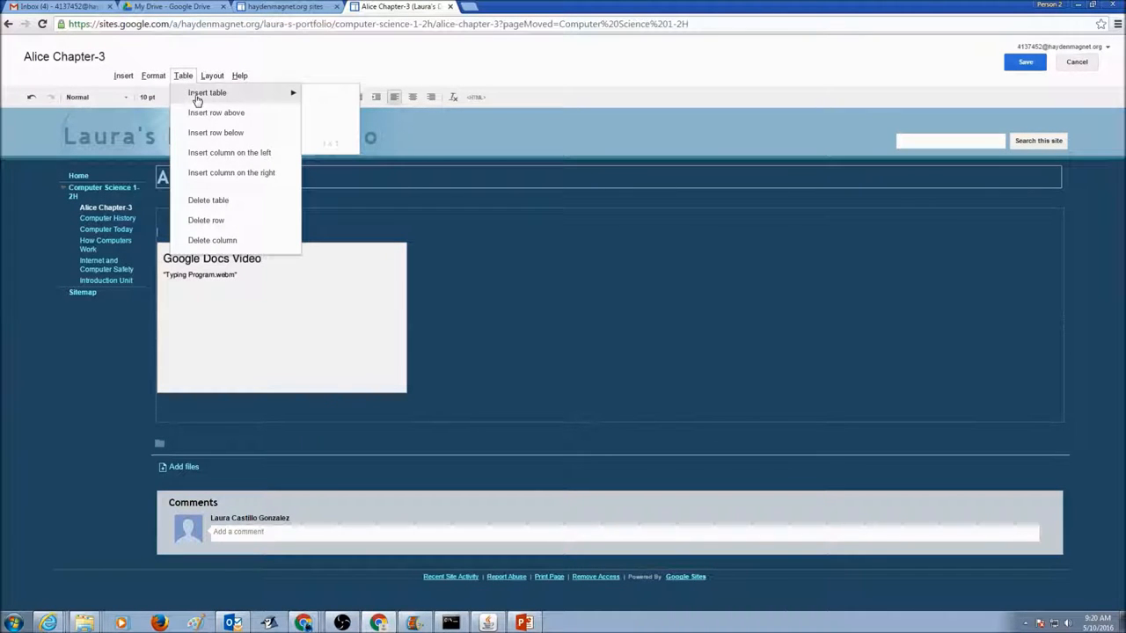
{"action": "mouse_move", "coordinate": [320, 104]}
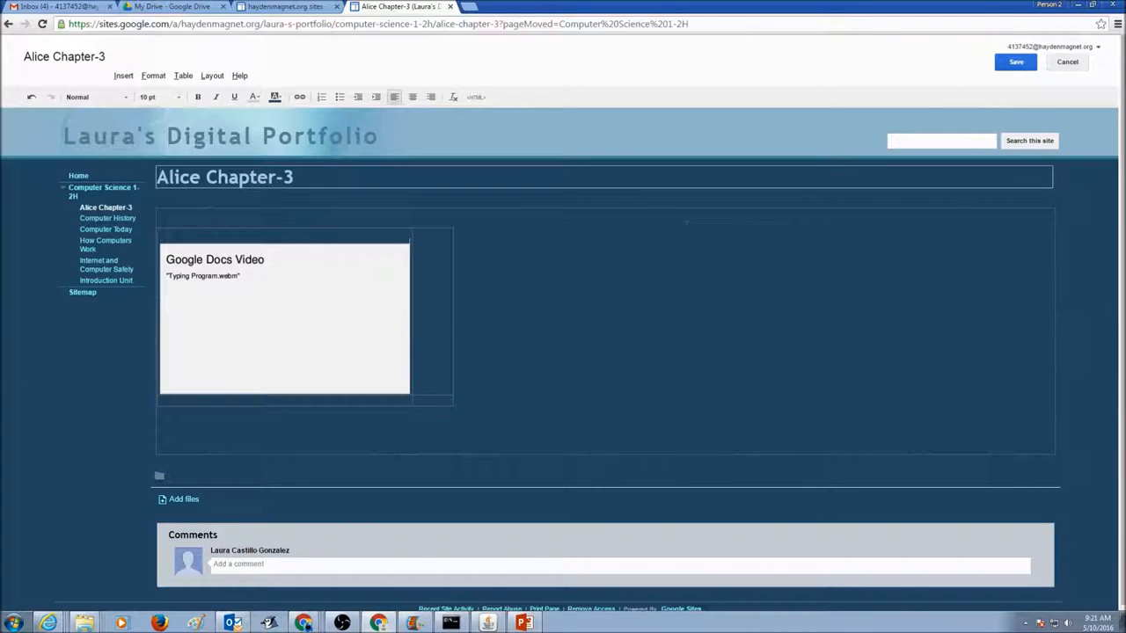
{"action": "left_click", "coordinate": [1017, 61]}
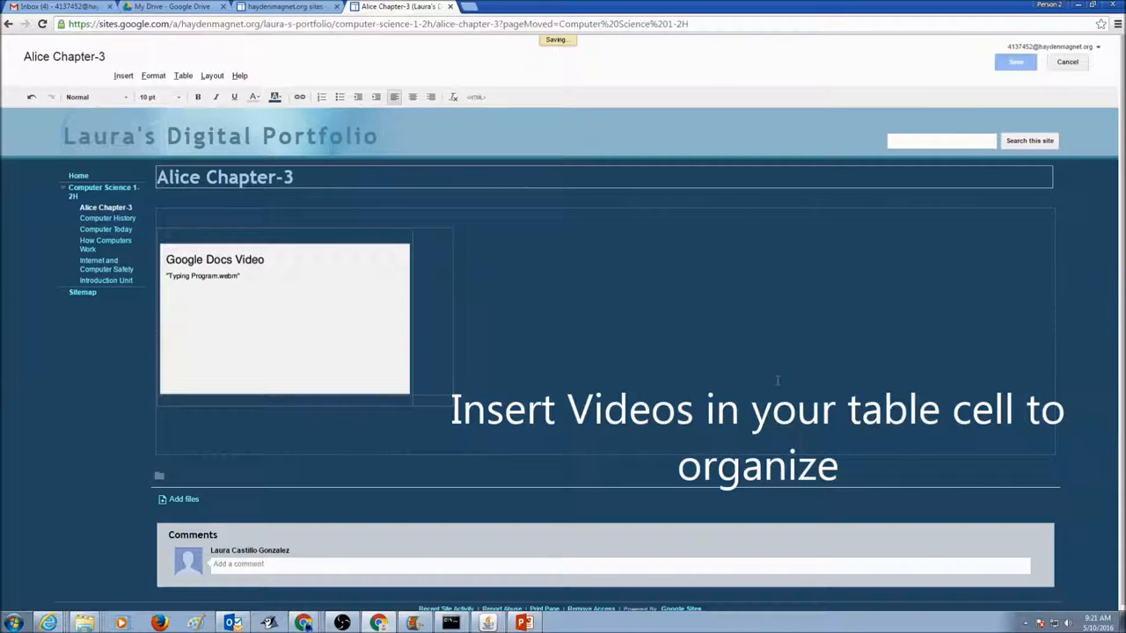
{"action": "left_click", "coordinate": [1015, 62]}
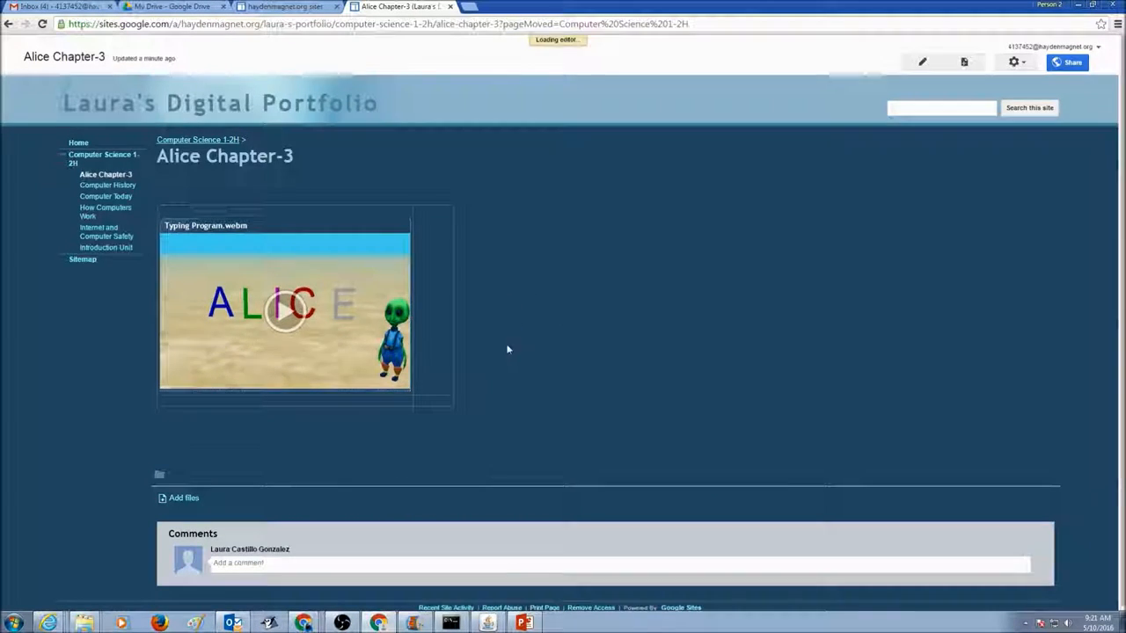
Step: Reopen the page for editing and save it once more
{"action": "left_click", "coordinate": [922, 61]}
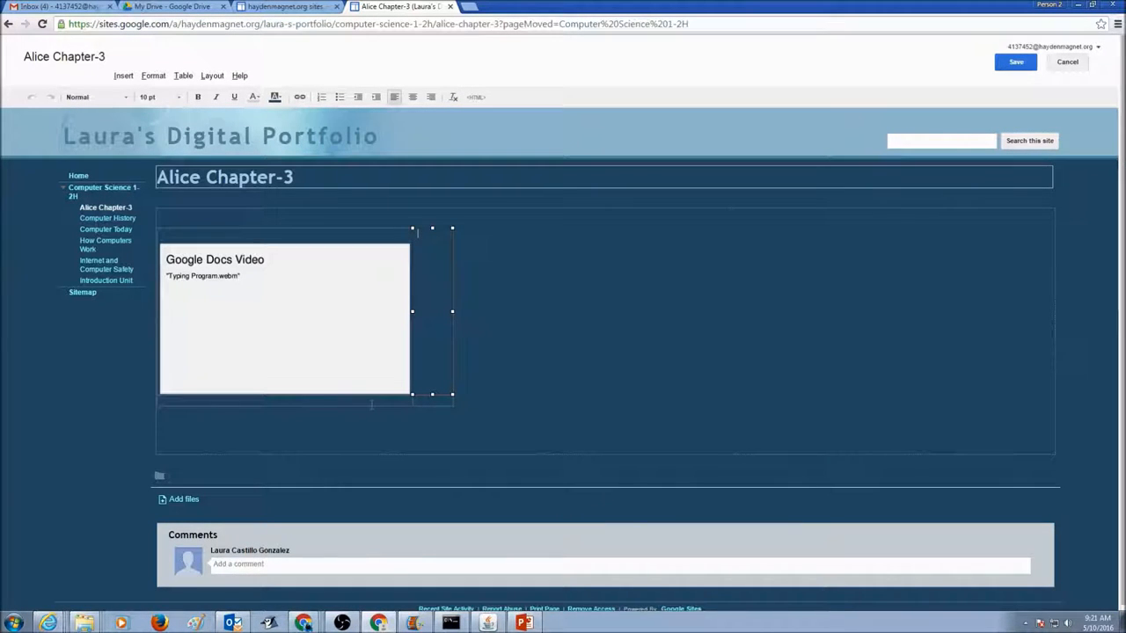
{"action": "left_click", "coordinate": [1017, 62]}
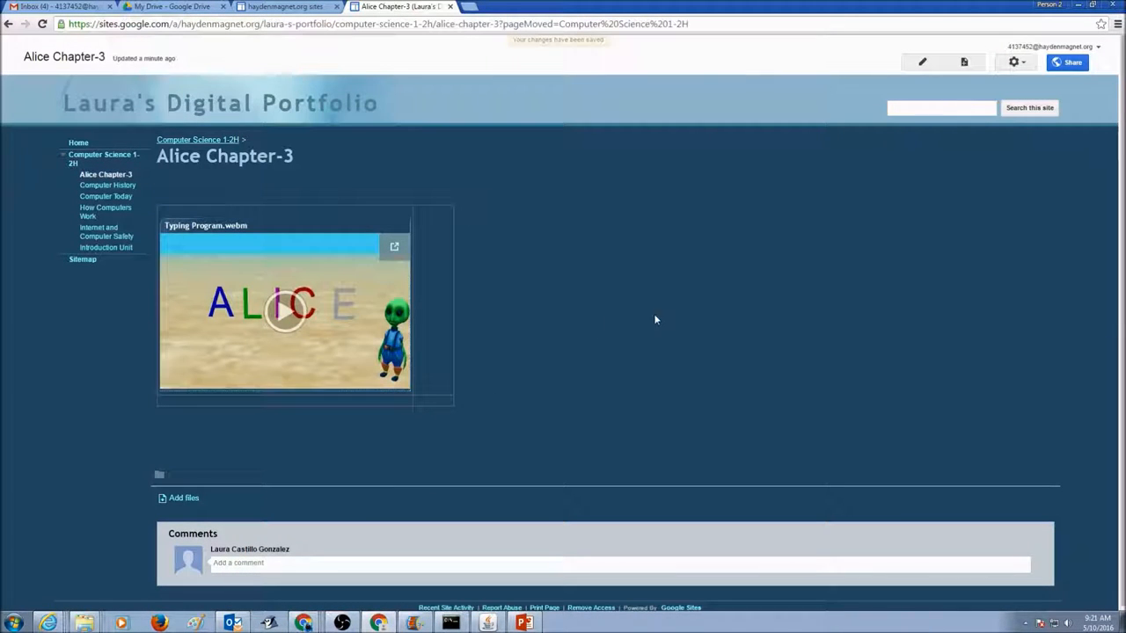